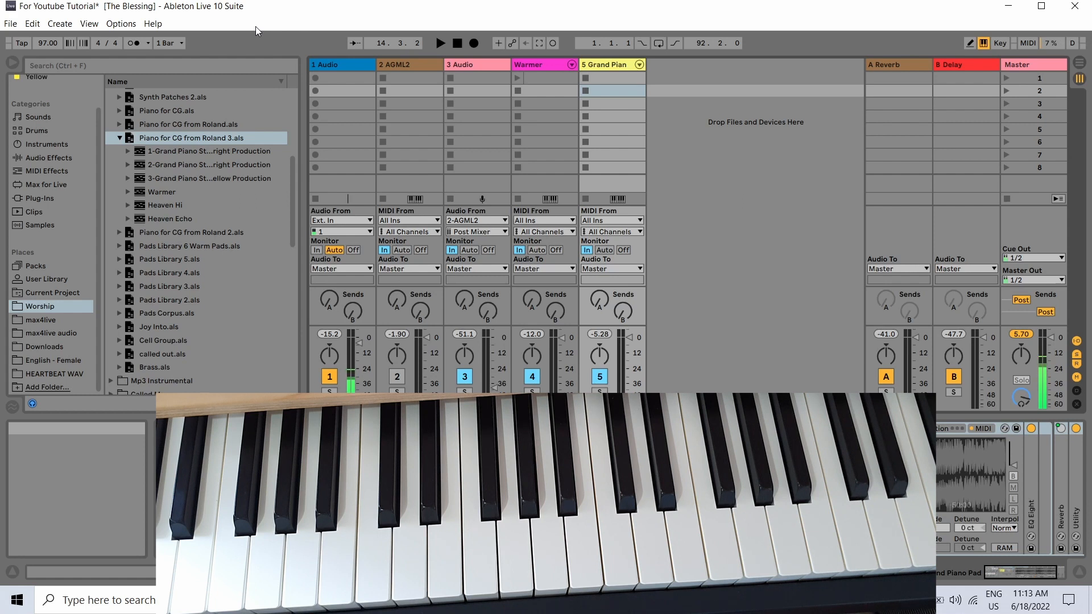
mouse_move(397, 271)
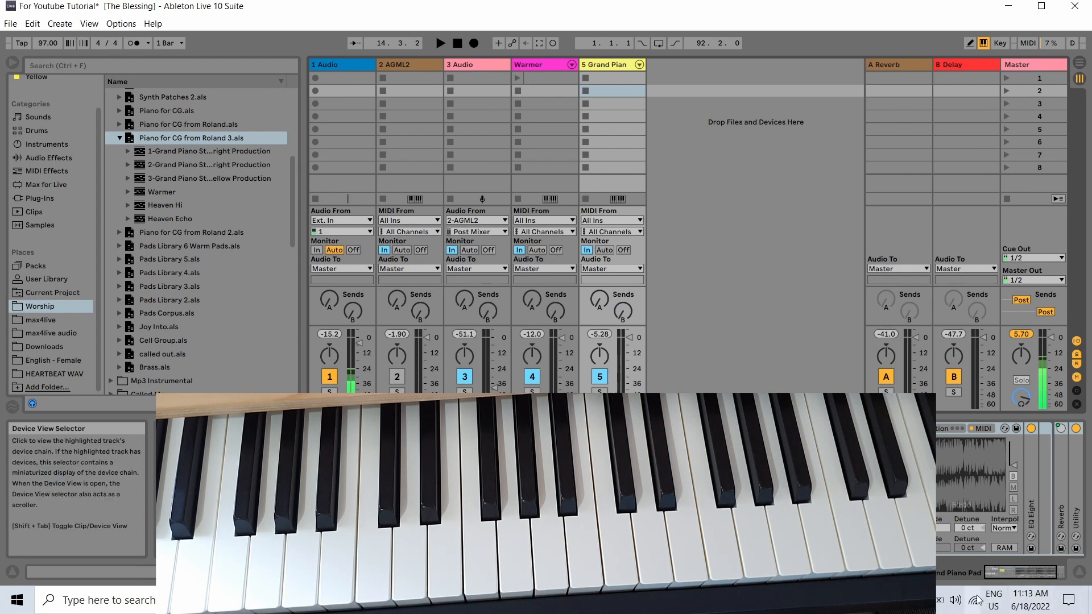
Expand 'Piano for CG from Roland 3.als' in the browser to load its tracks
click(973, 600)
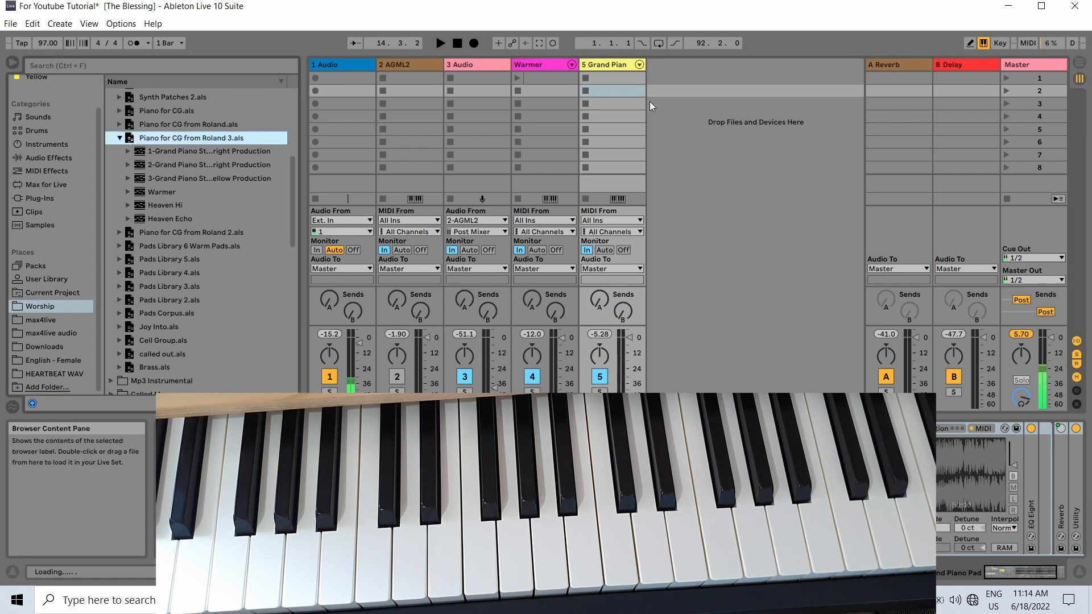
Drop the imported Grand Piano, Warmer, Heaven Hi and Heaven Echo tracks into the set and view the mixer's right side
click(577, 86)
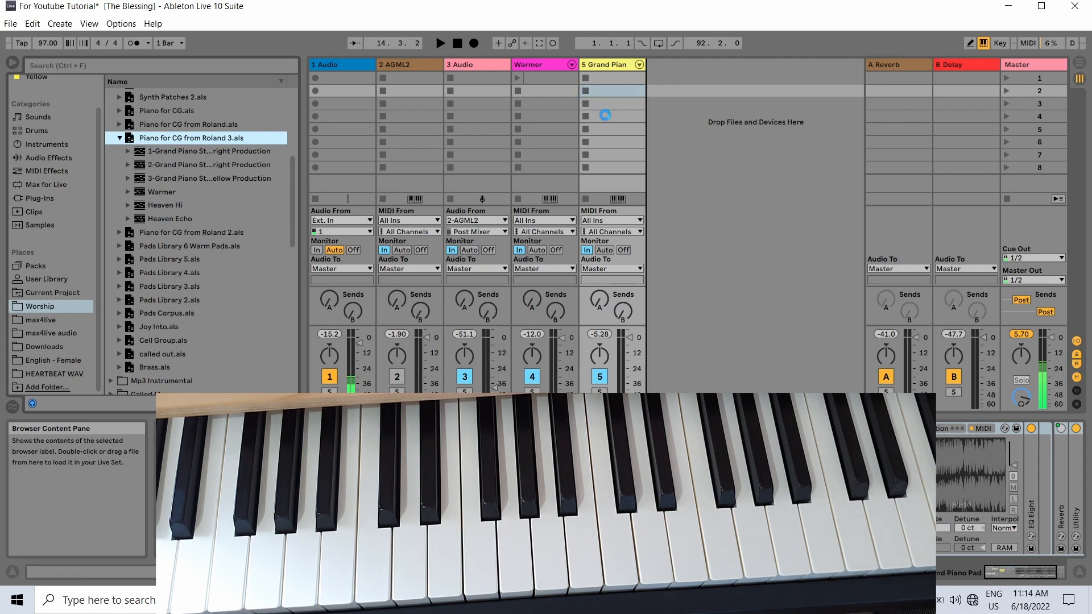
scroll(right, 3)
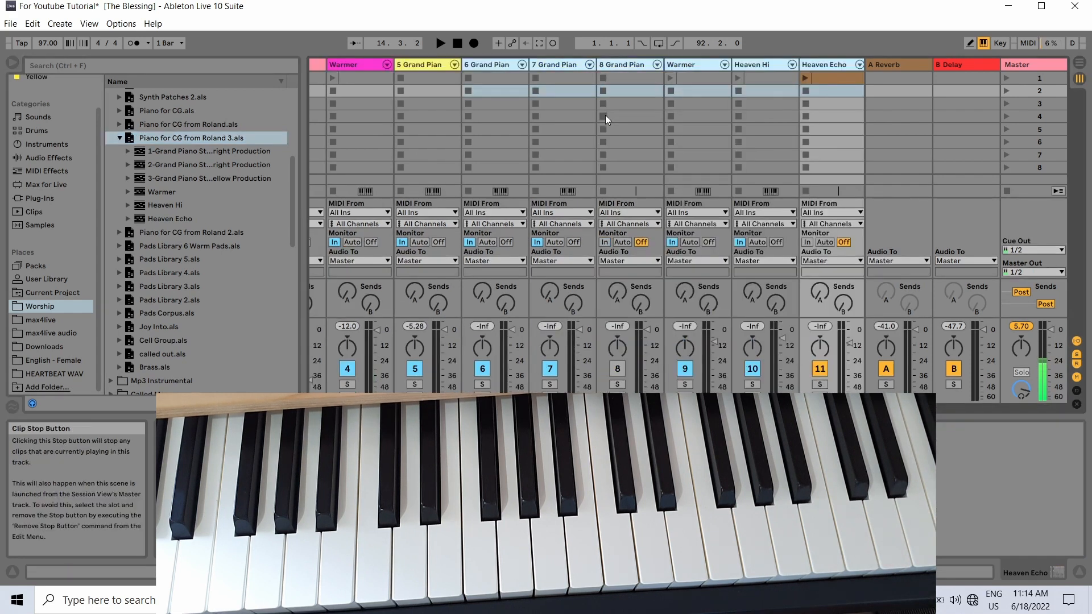
mouse_move(614, 271)
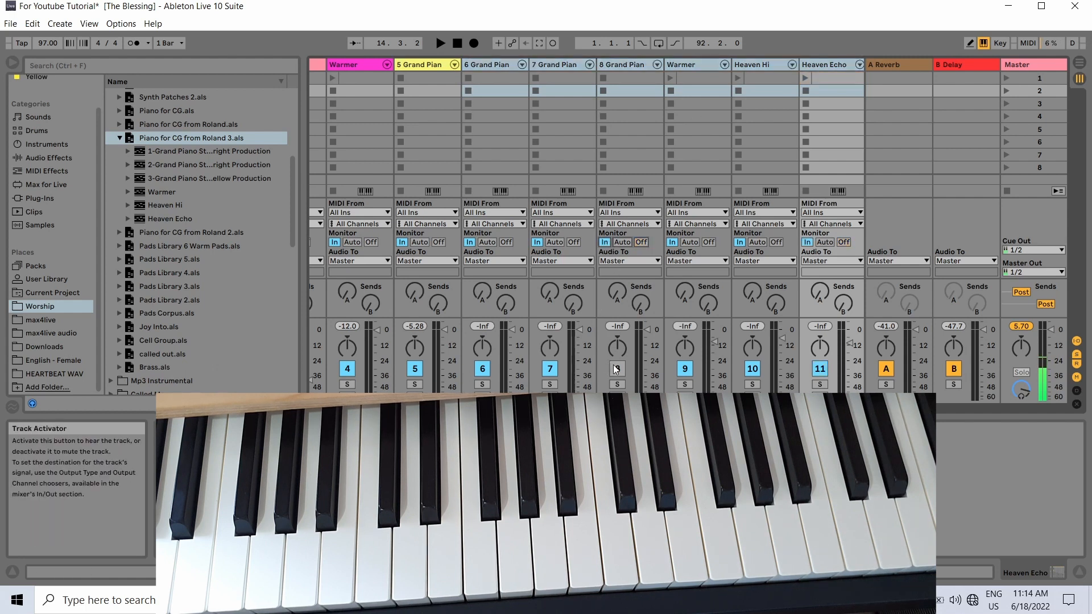
mouse_move(630, 354)
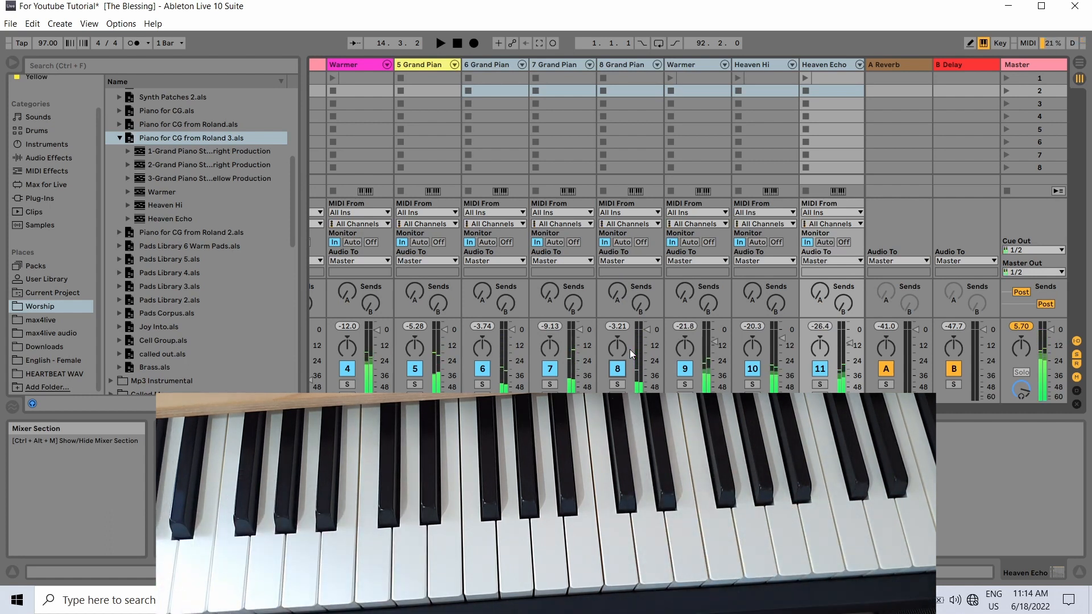
mouse_move(1053, 42)
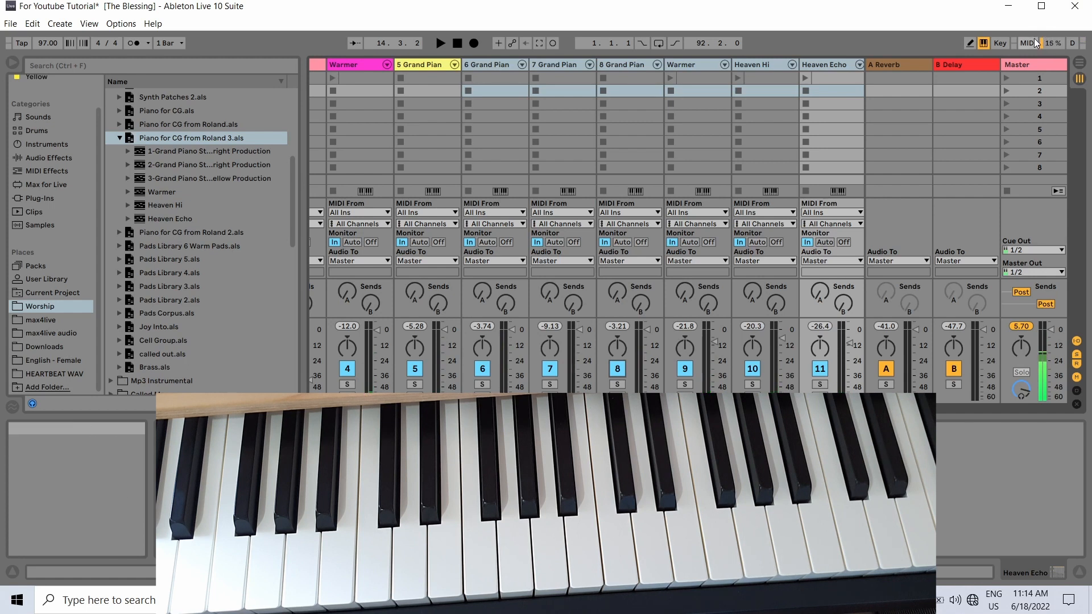
mouse_move(1053, 44)
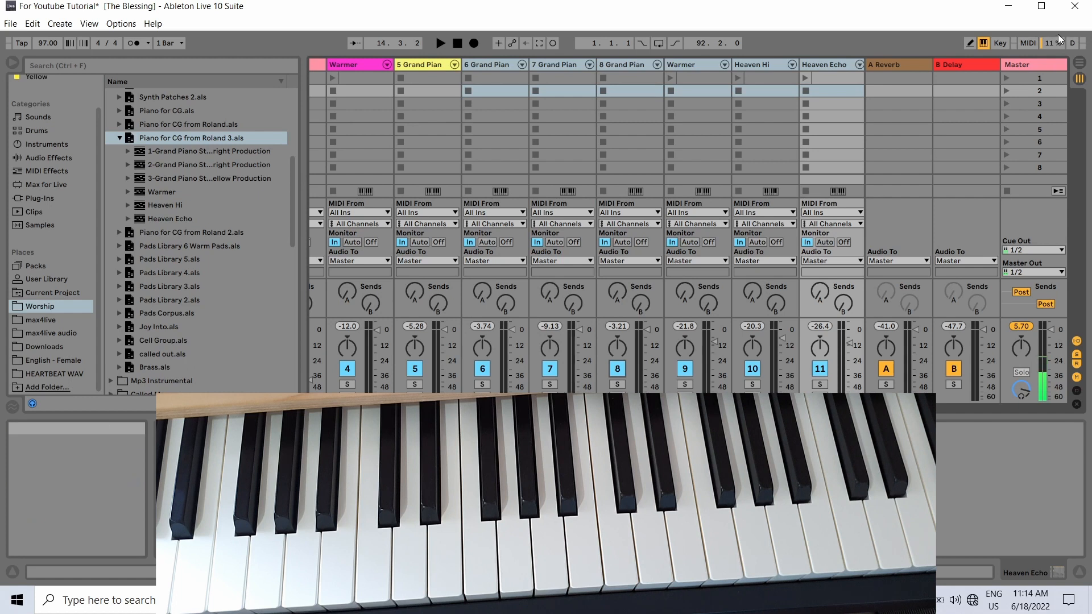
mouse_move(1053, 42)
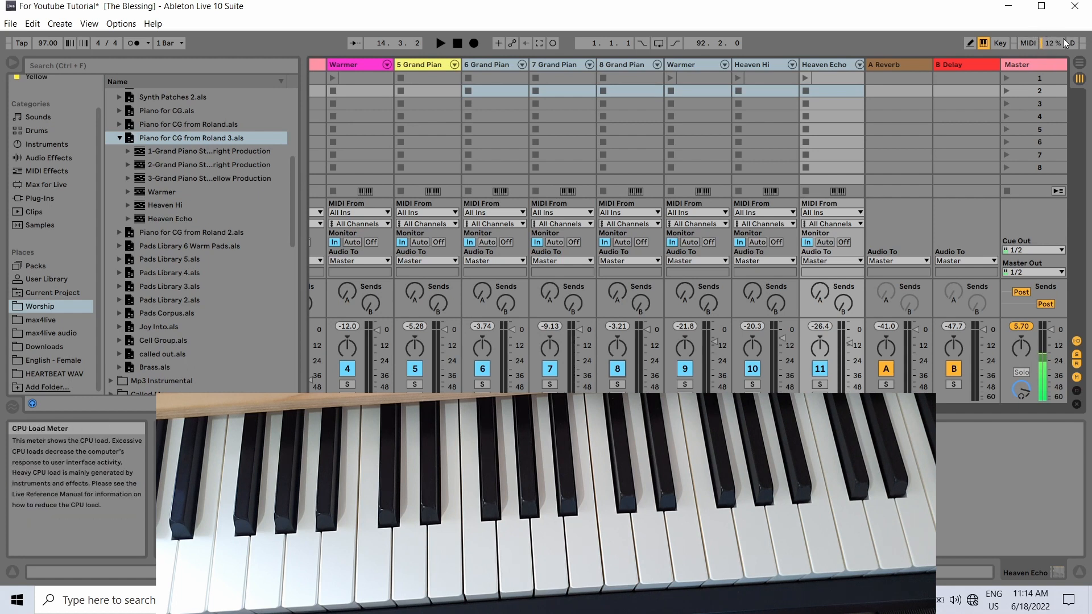
mouse_move(1027, 42)
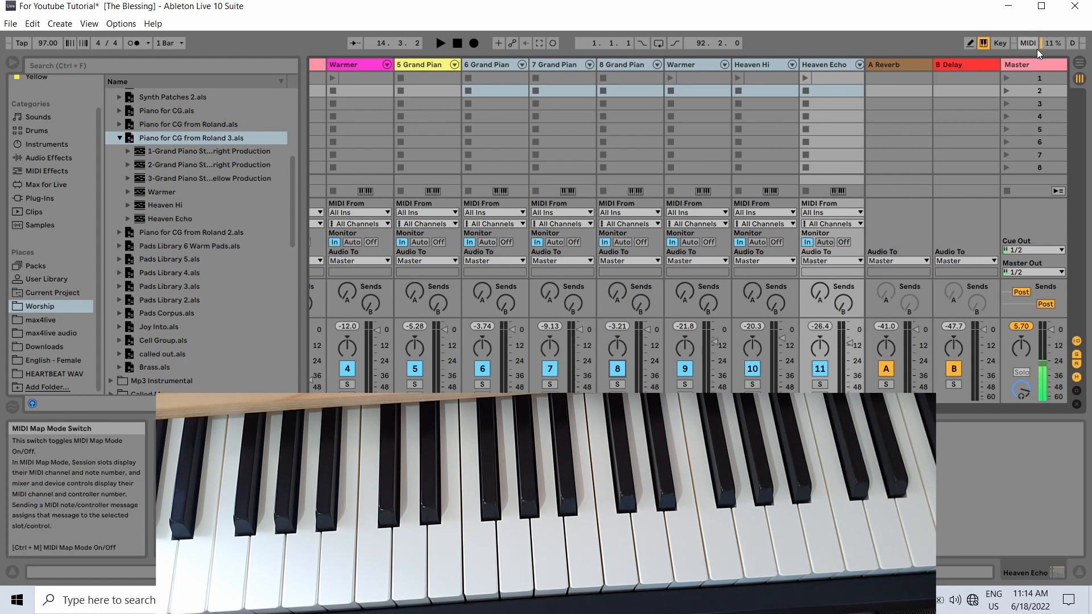
mouse_move(519, 64)
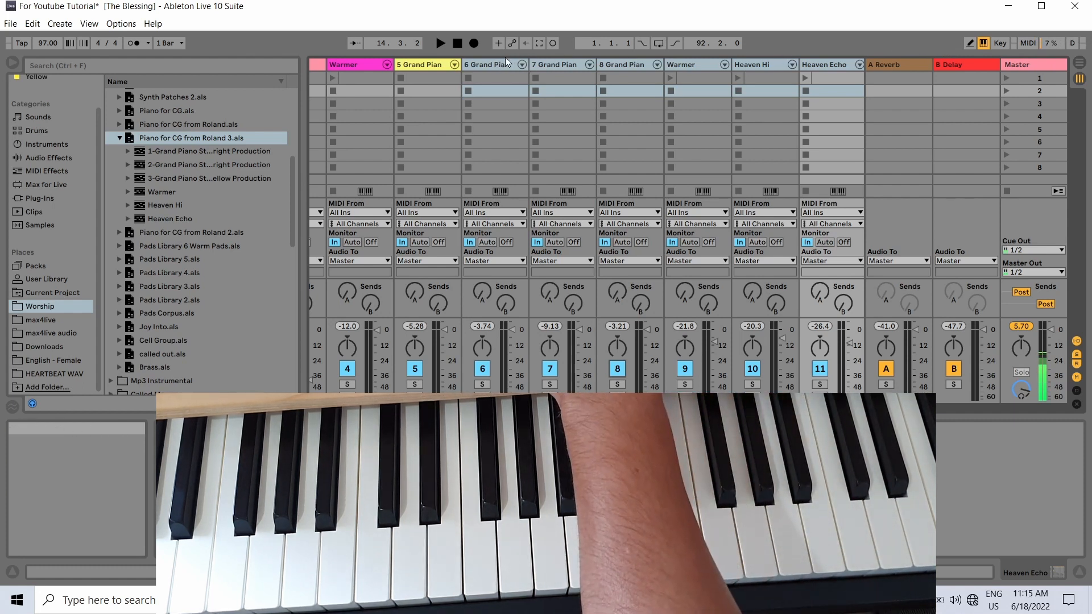
mouse_move(426, 64)
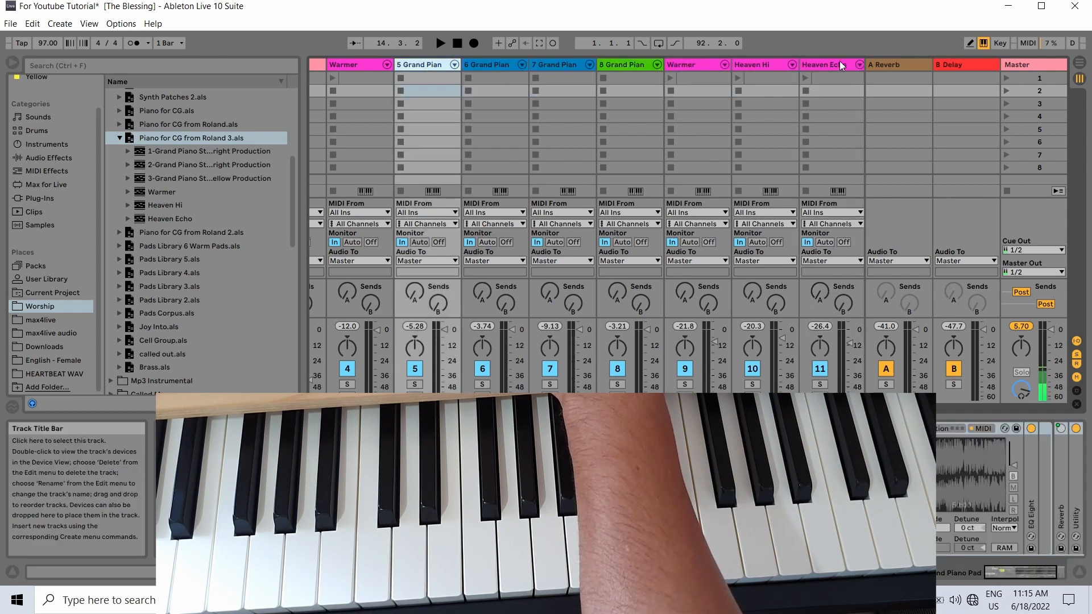
Freeze the selected piano tracks and accept the warning that 5-Grand Piano Pad is monitored
click(825, 63)
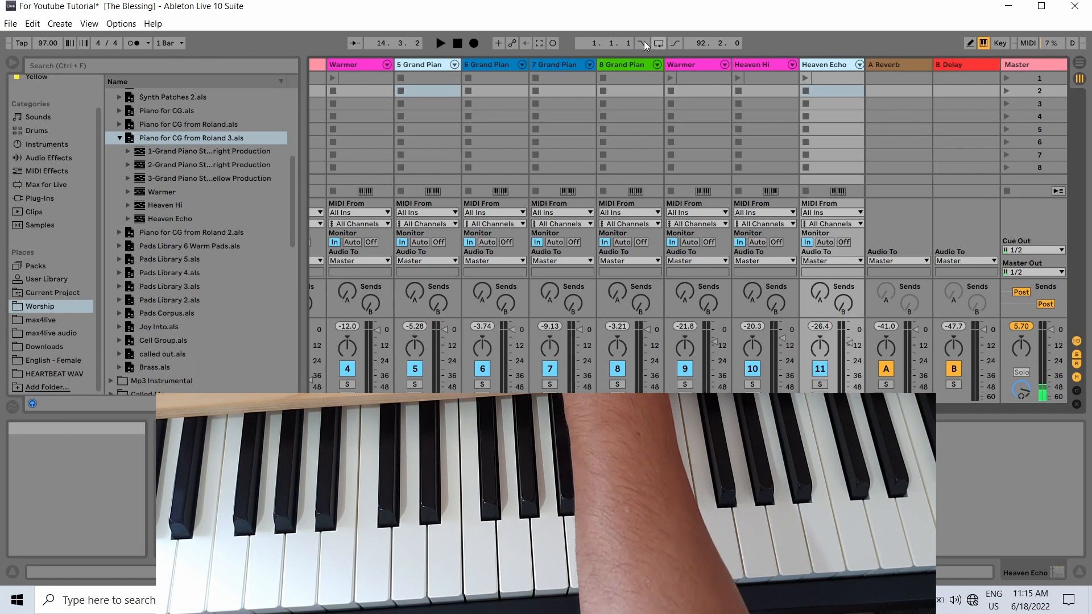
click(830, 64)
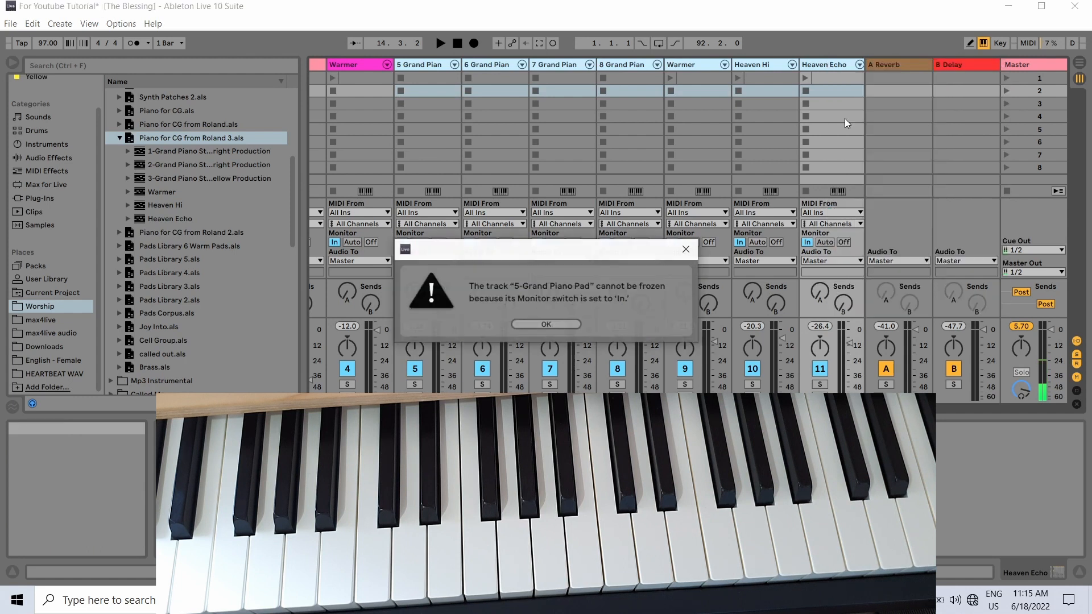
click(545, 324)
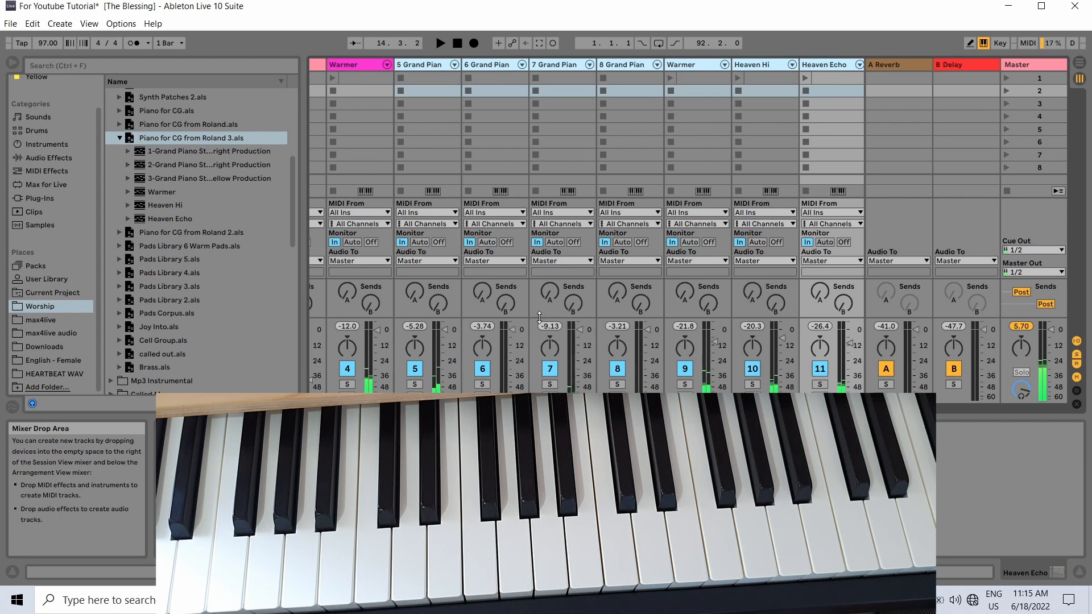
mouse_move(554, 319)
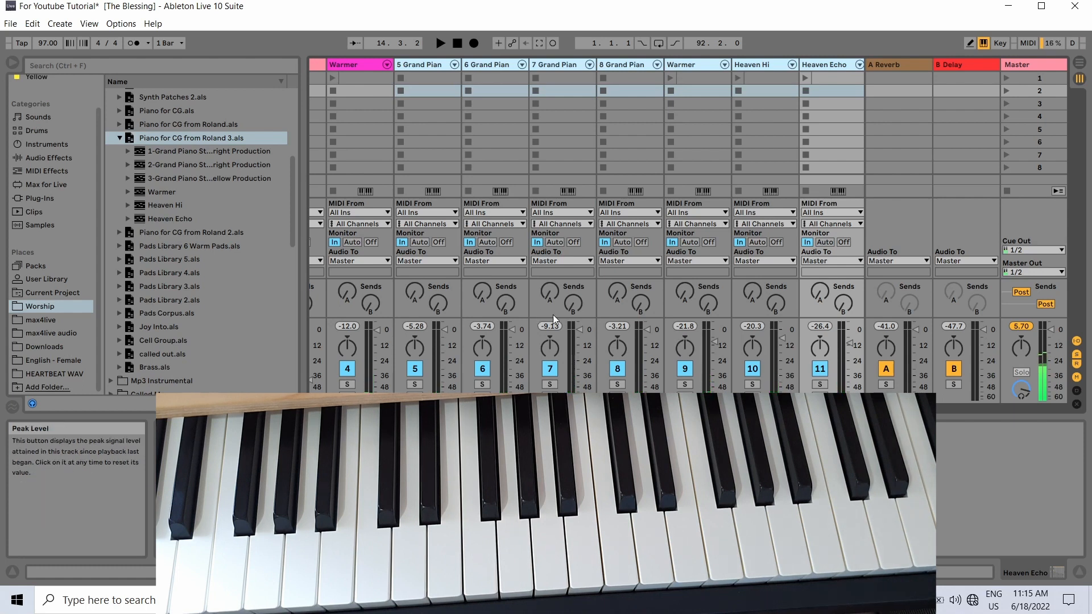
mouse_move(571, 76)
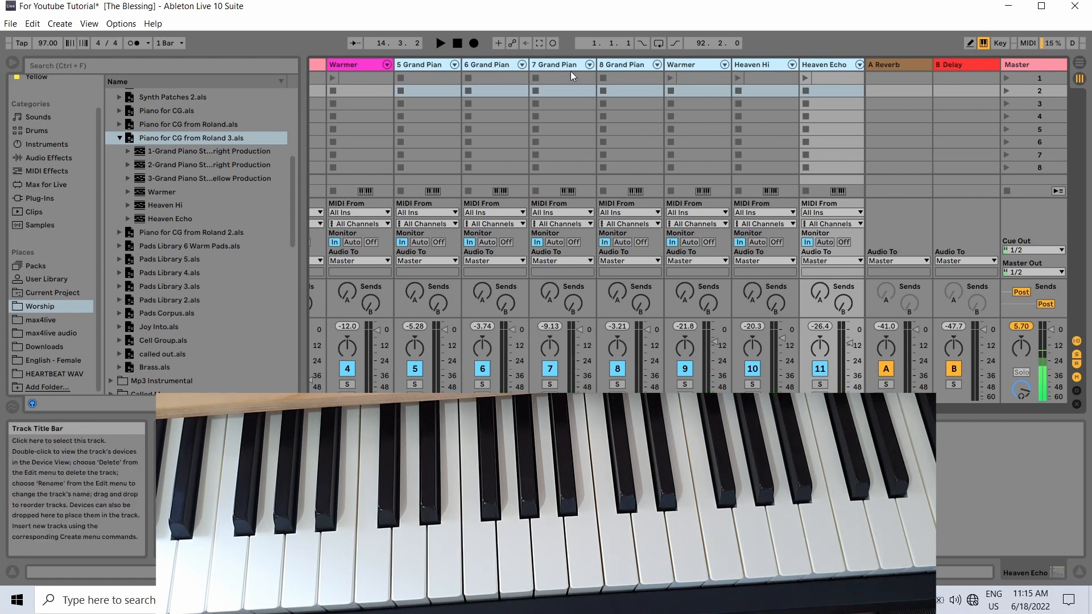
mouse_move(646, 96)
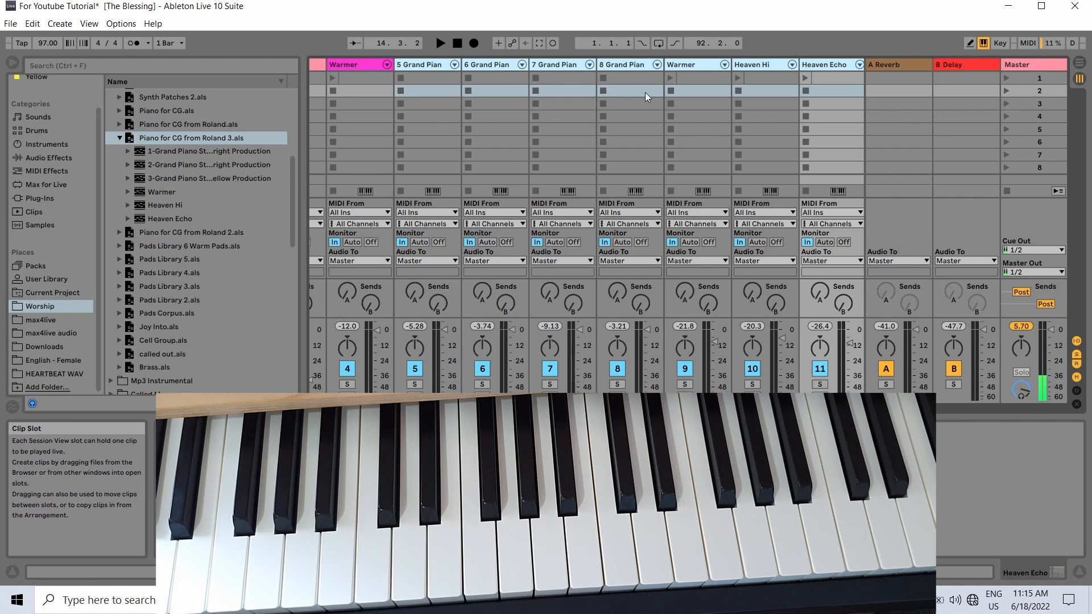
mouse_move(465, 154)
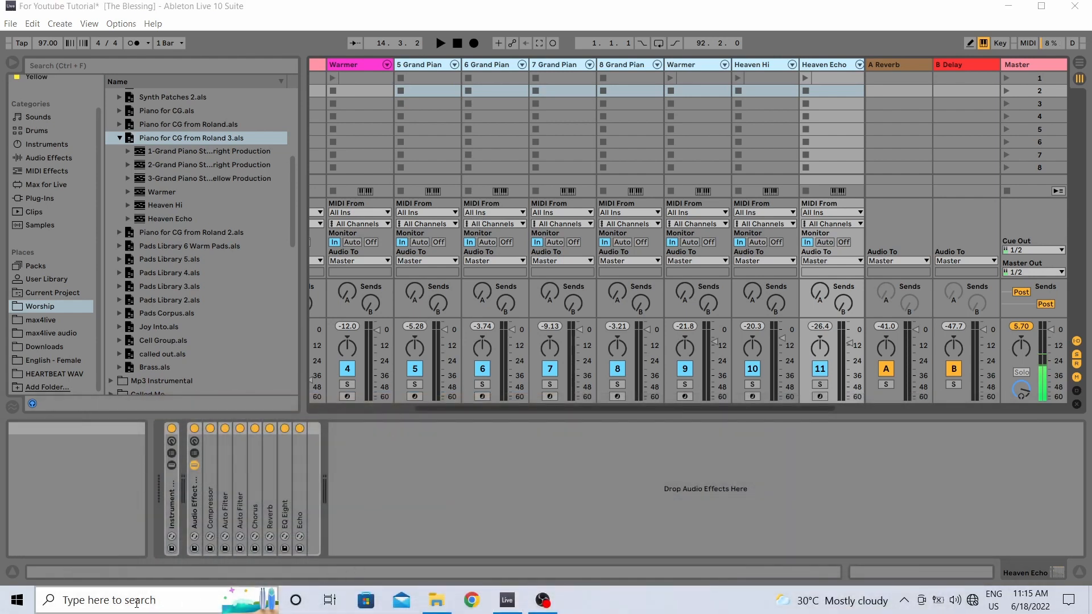
click(49, 599)
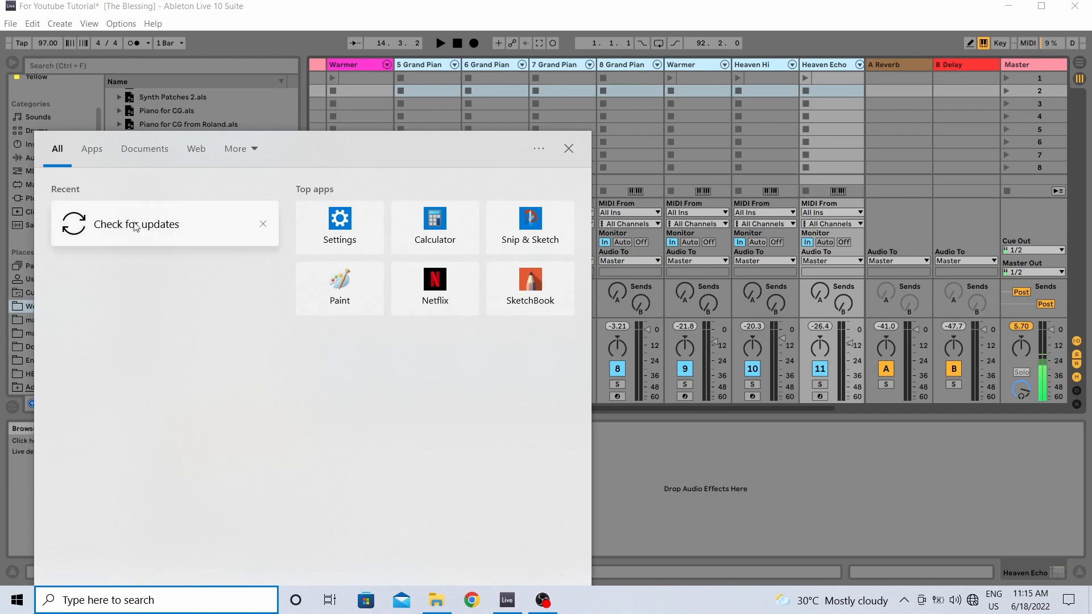
click(137, 224)
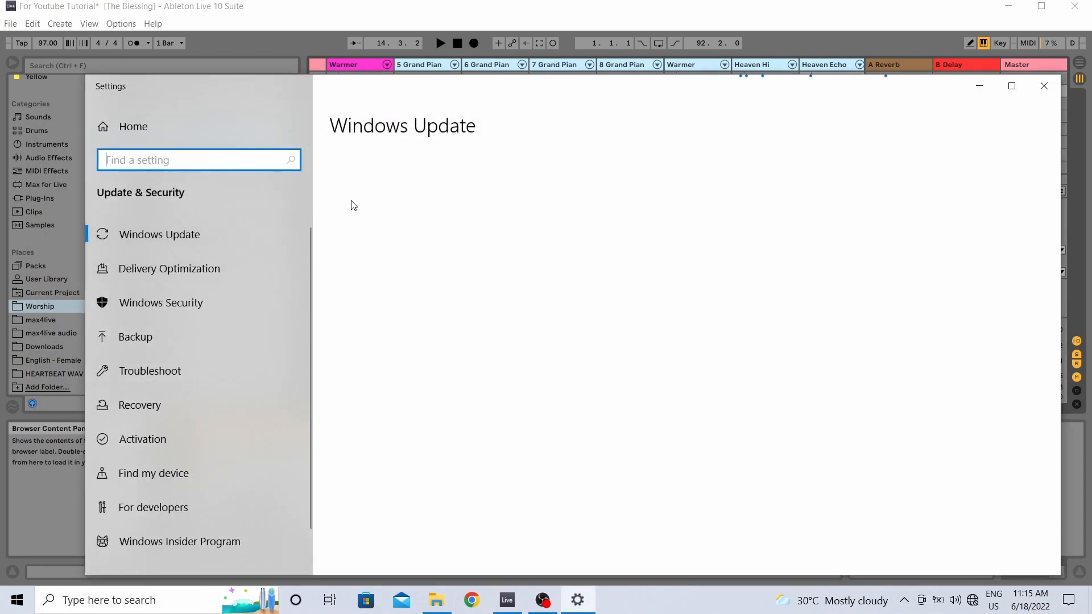
click(160, 234)
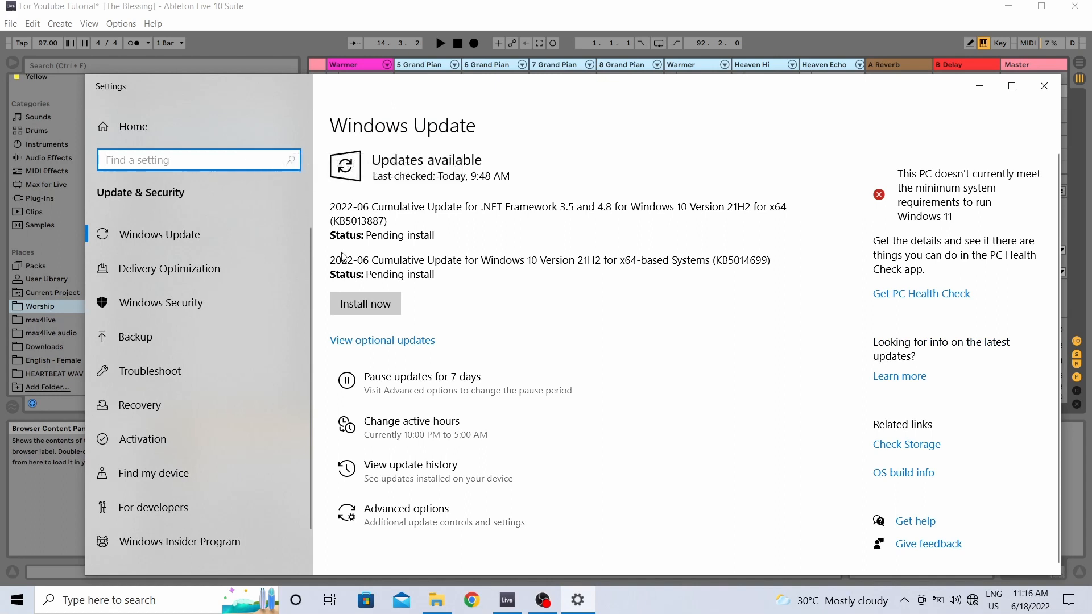
mouse_move(410, 249)
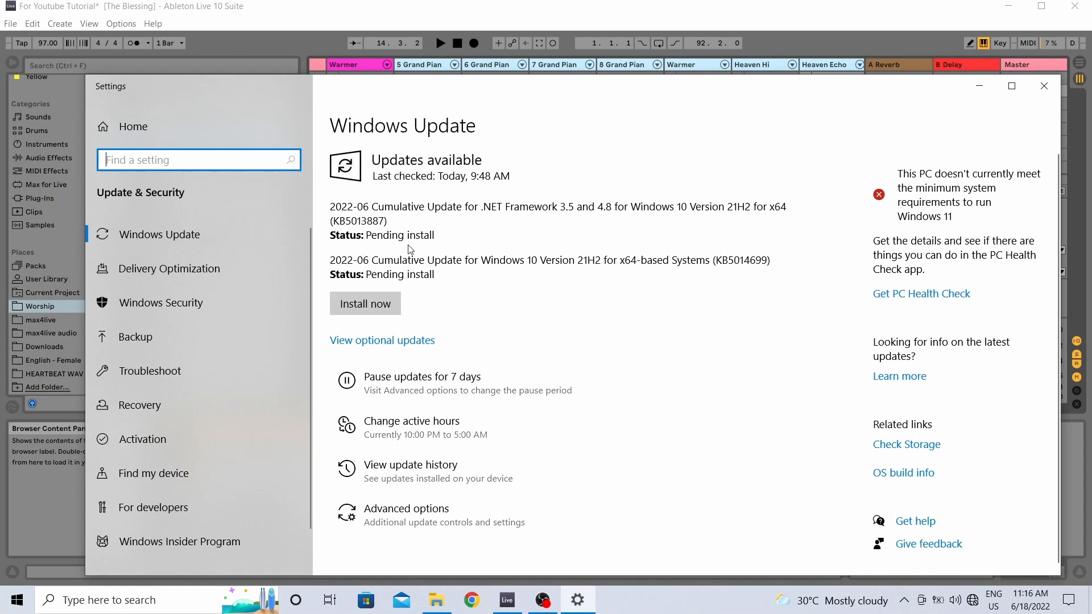
mouse_move(364, 296)
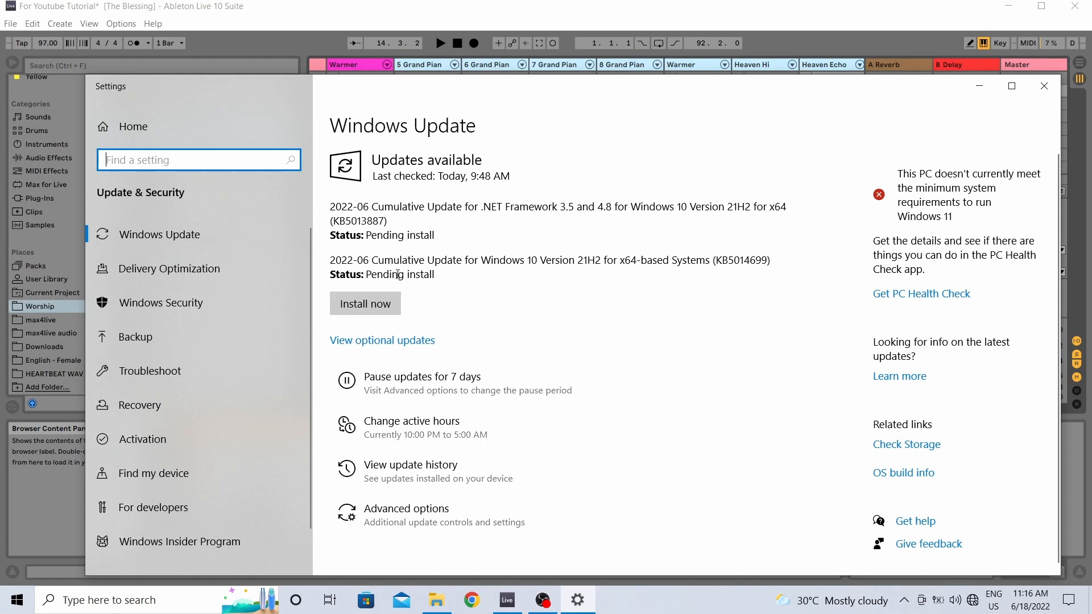
mouse_move(419, 325)
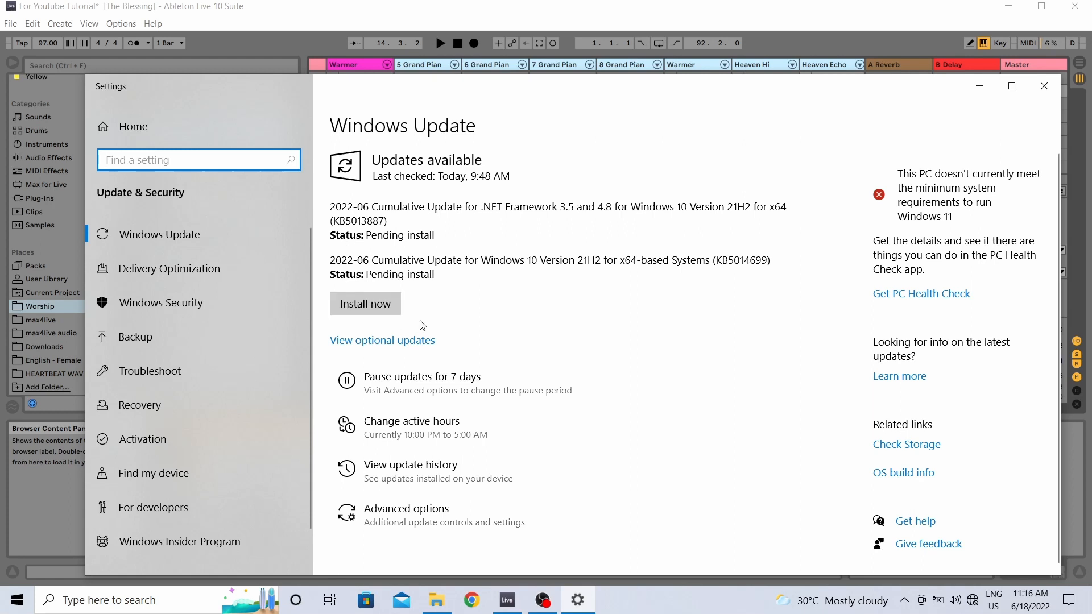
mouse_move(365, 377)
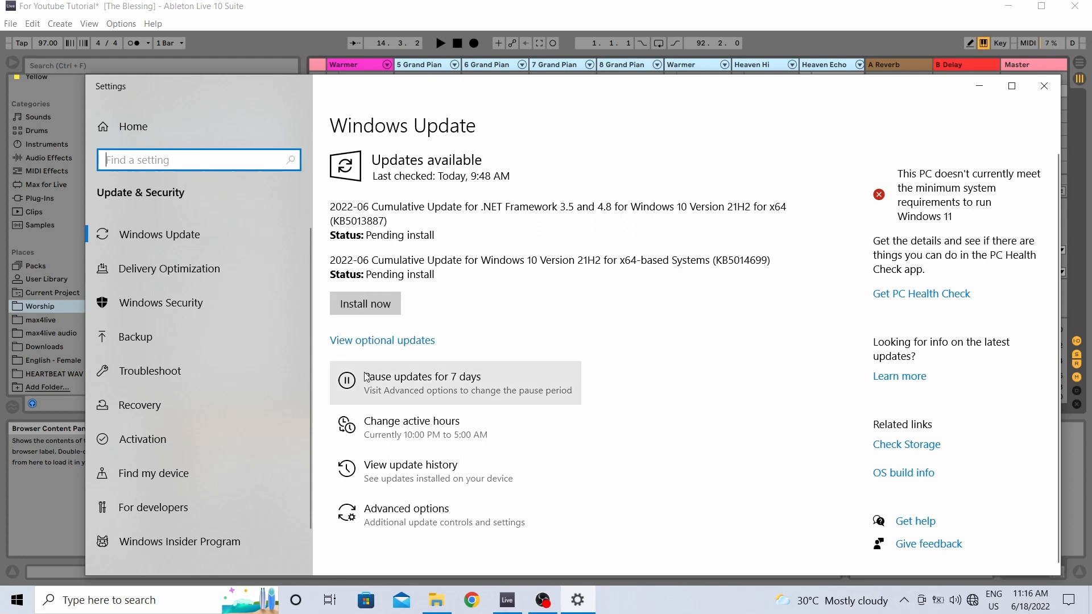
mouse_move(406, 390)
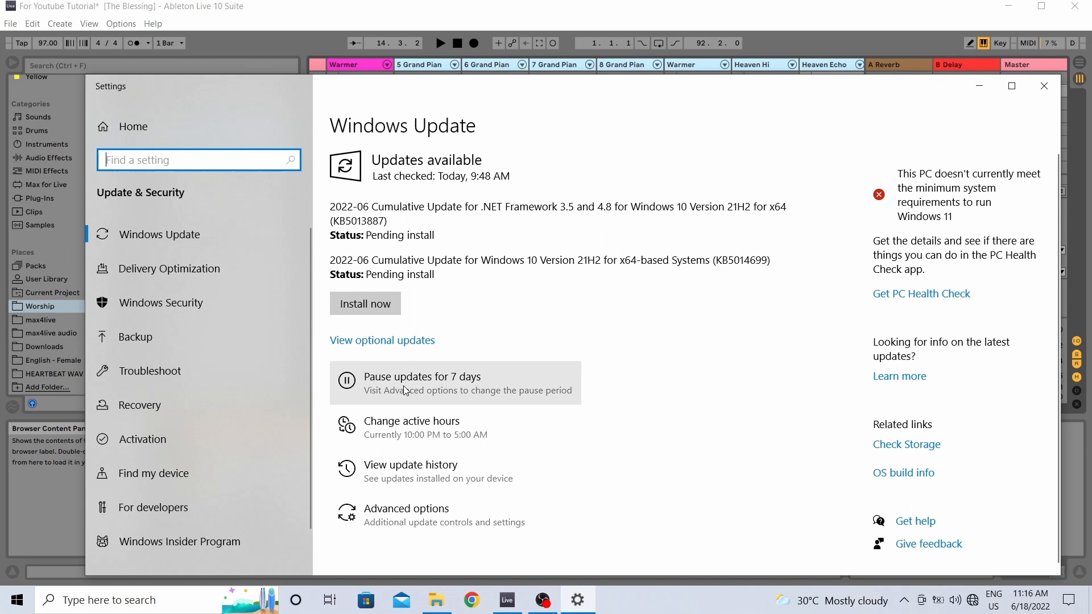
mouse_move(451, 203)
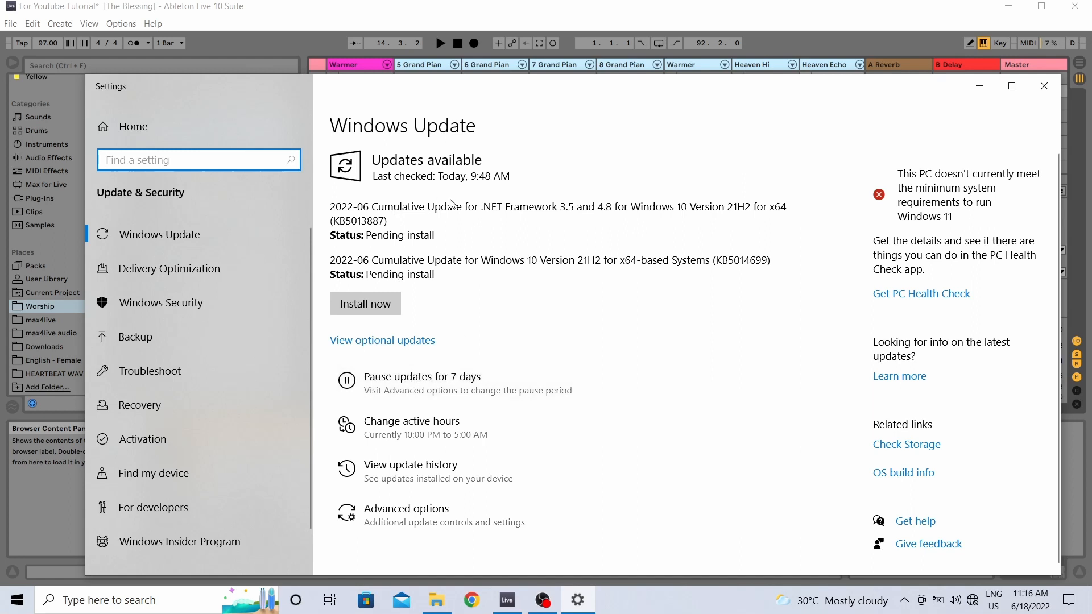
mouse_move(575, 129)
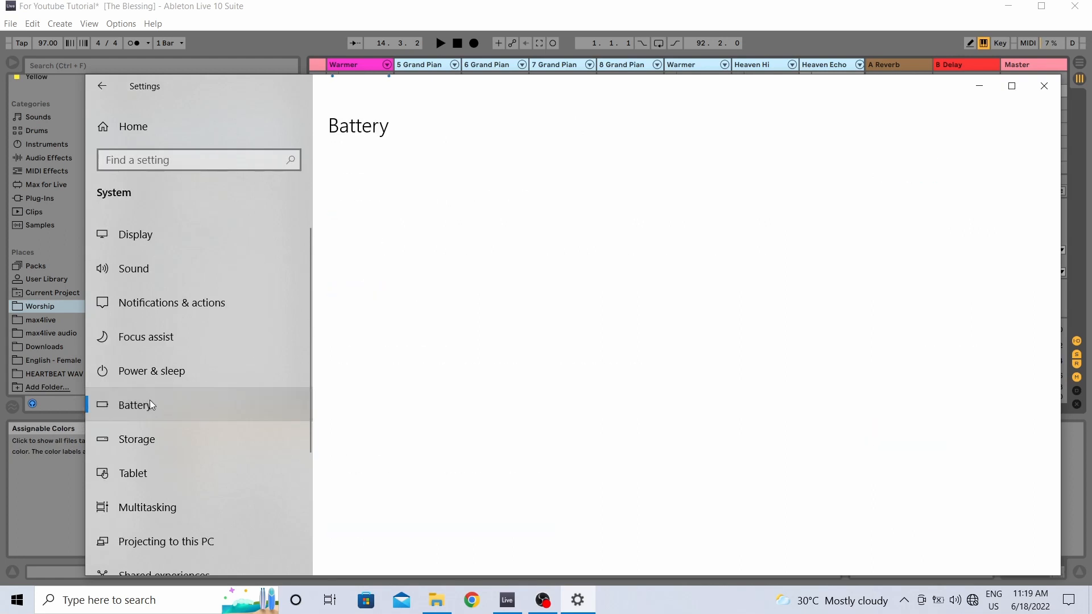
Reach the Power & sleep page where screen-off and sleep timeouts all read Never
click(135, 405)
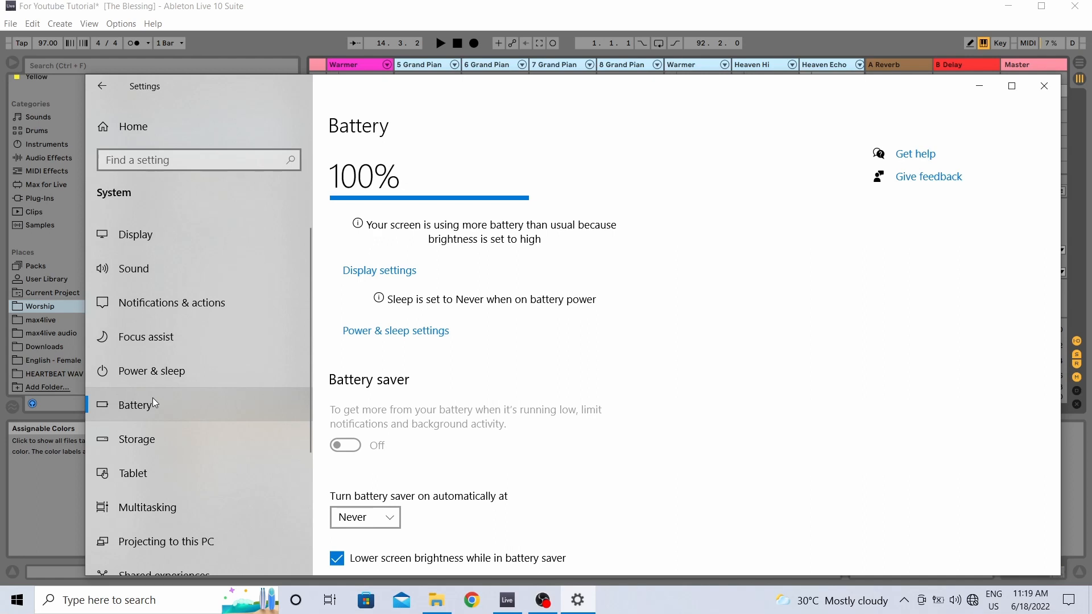
mouse_move(160, 380)
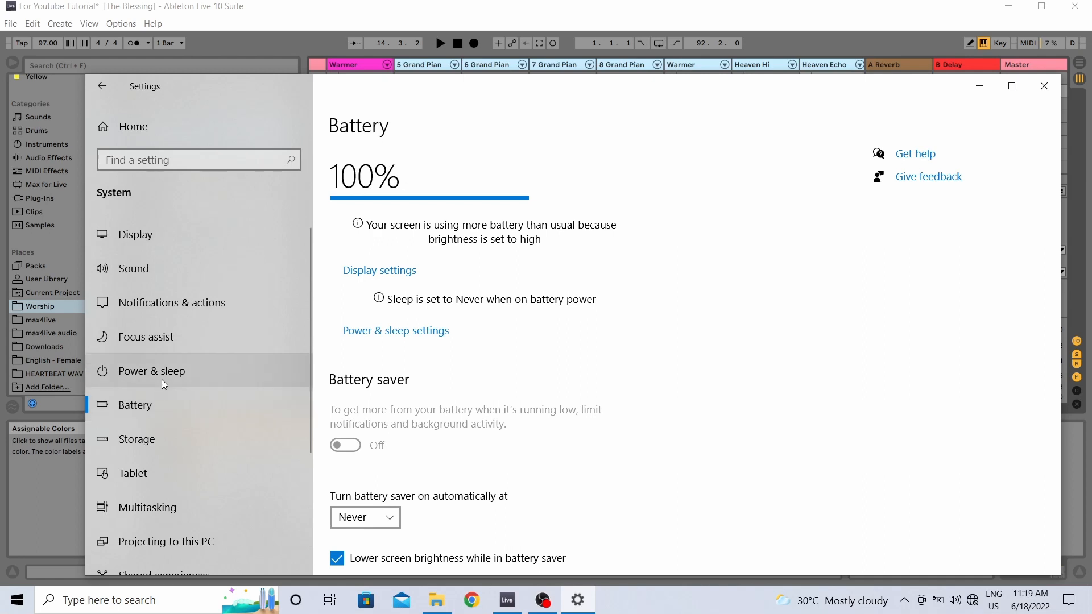
click(152, 371)
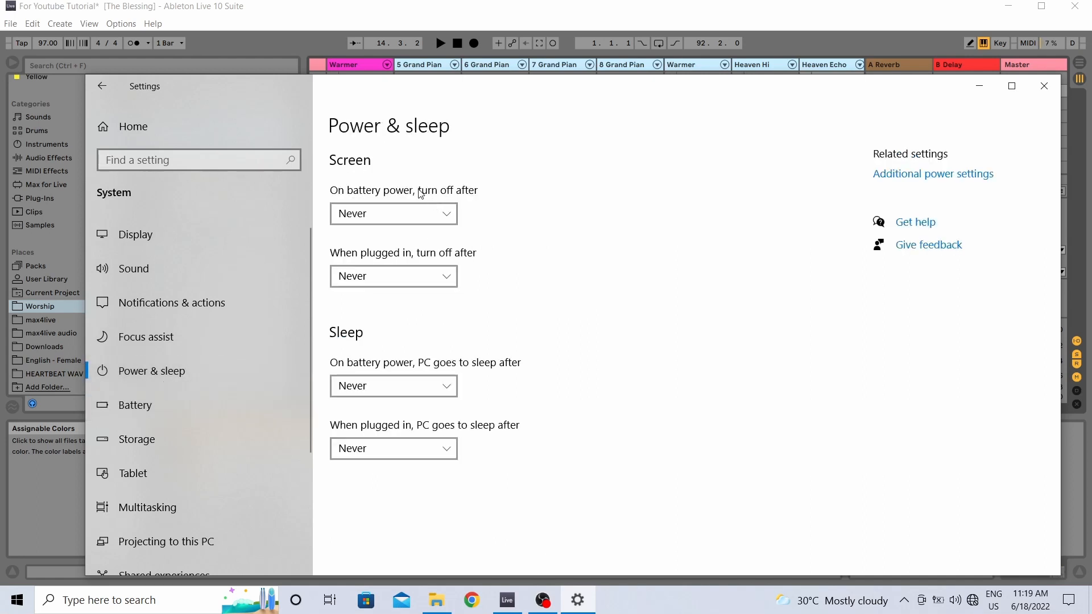
mouse_move(563, 289)
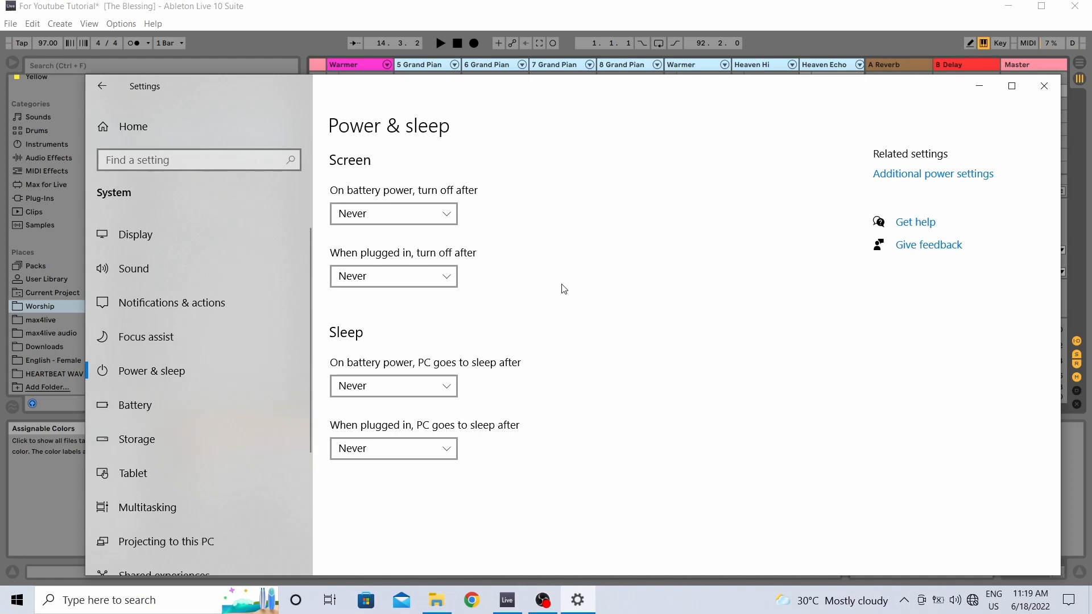
mouse_move(328, 416)
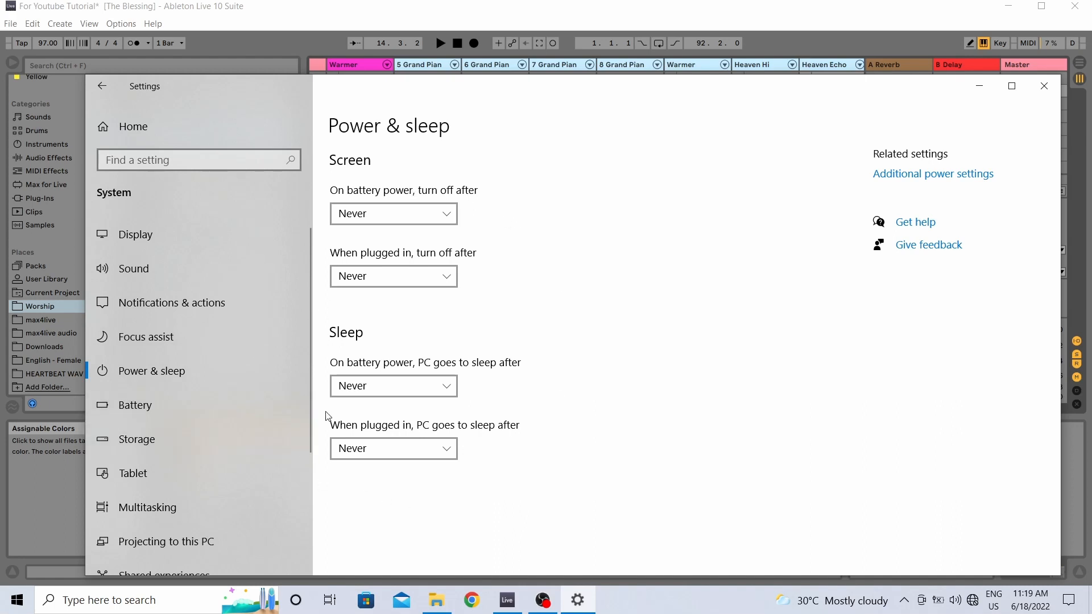
mouse_move(508, 441)
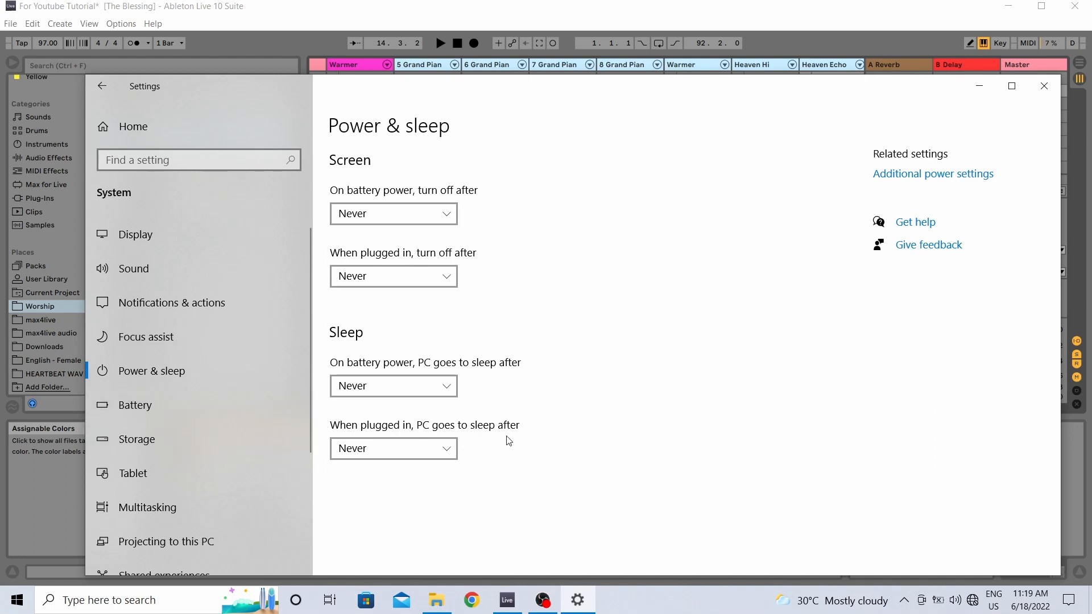
mouse_move(526, 243)
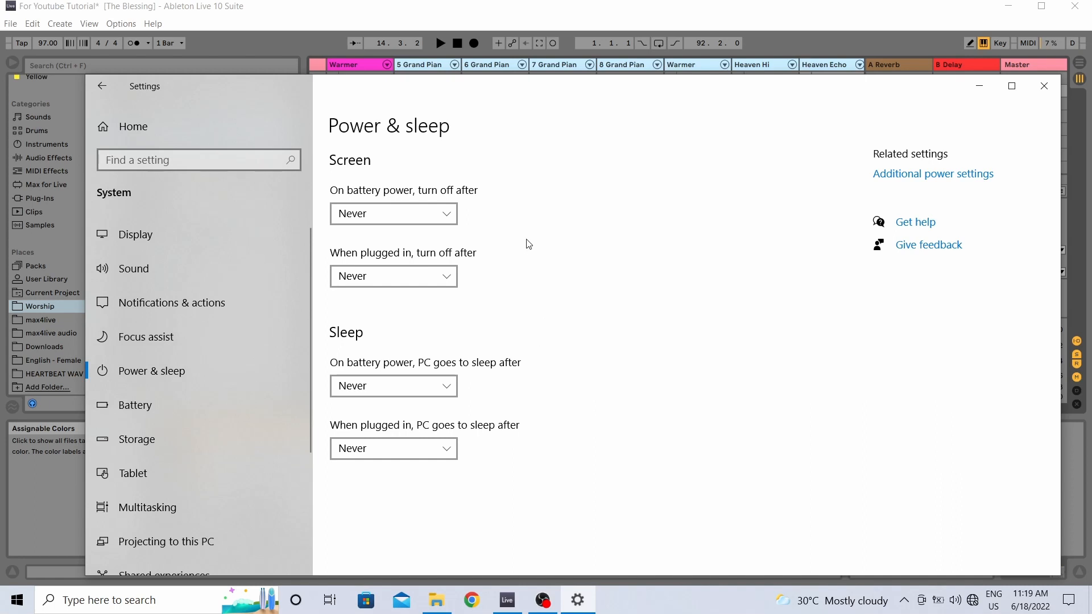
mouse_move(520, 229)
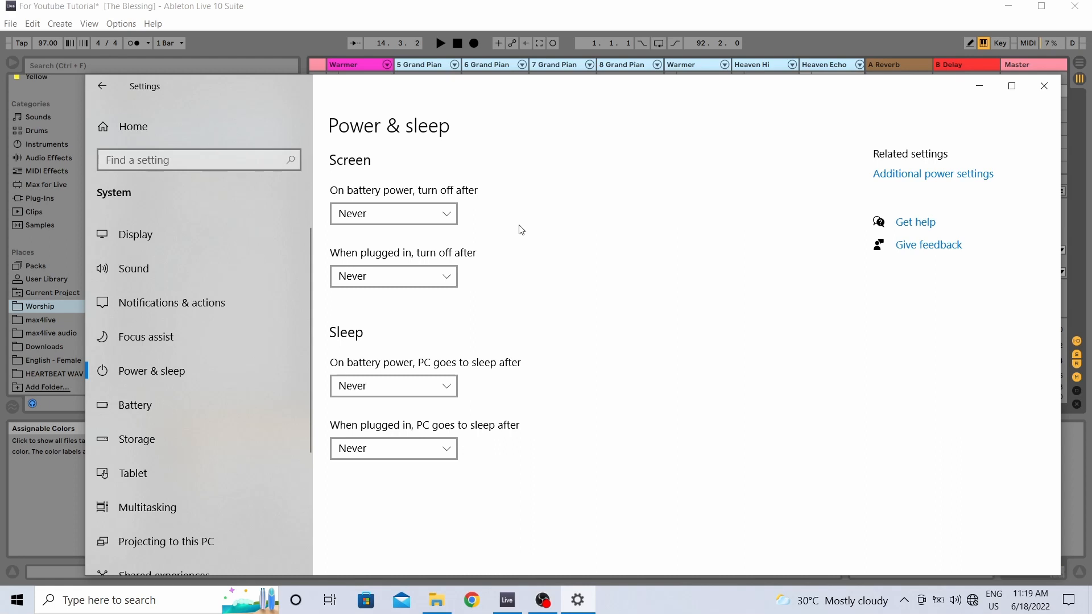
mouse_move(601, 381)
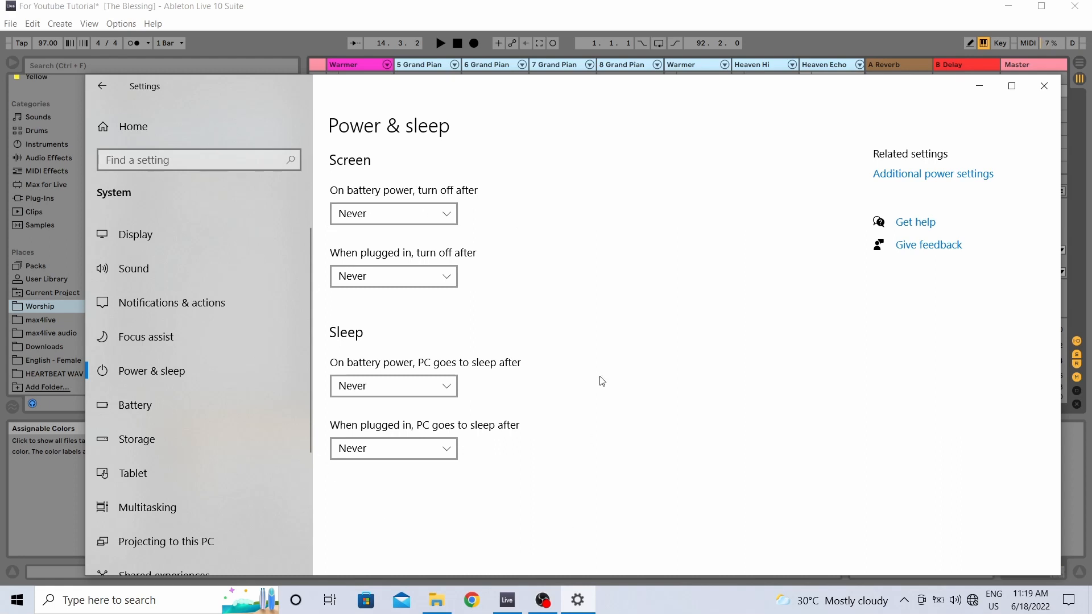
mouse_move(374, 228)
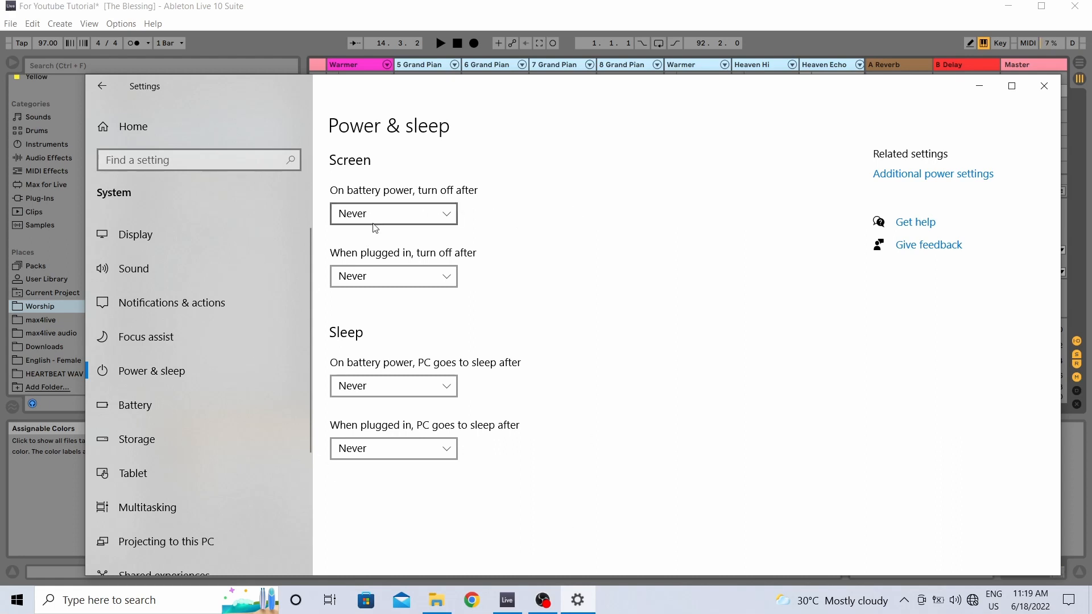
mouse_move(394, 386)
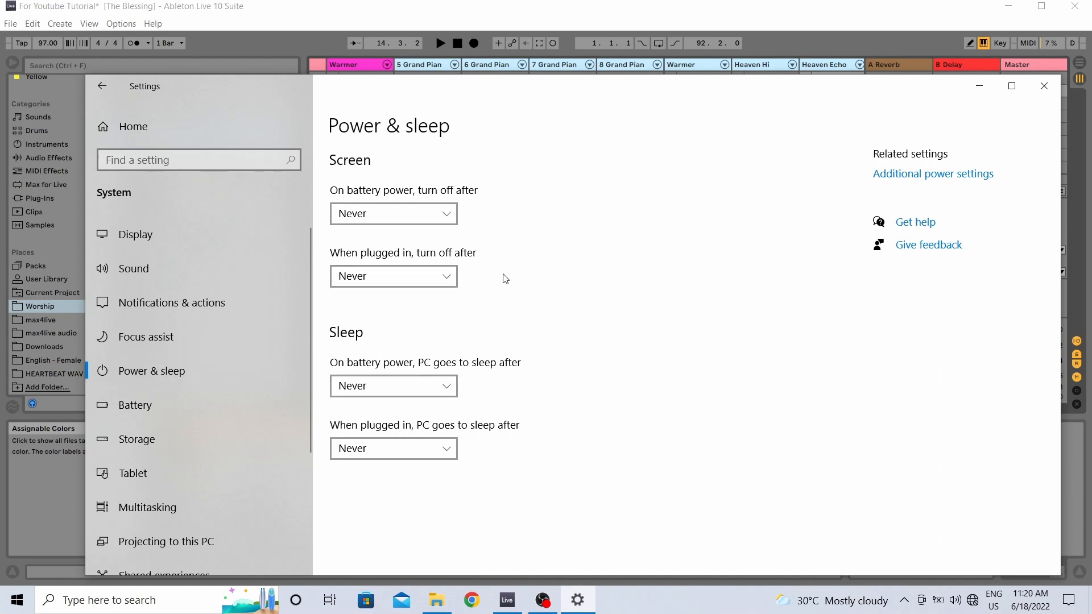
mouse_move(515, 232)
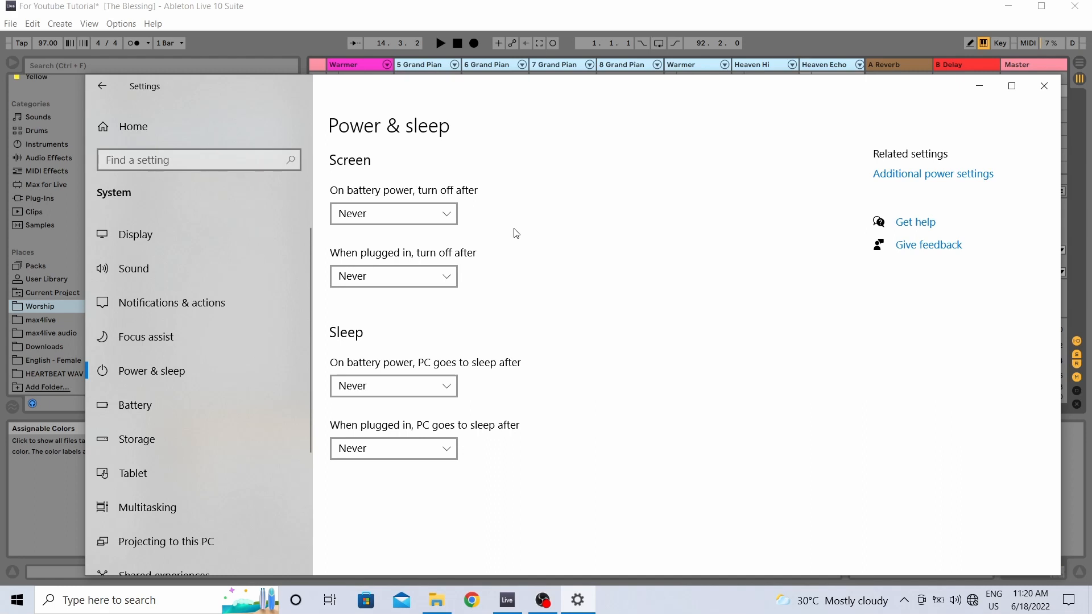
mouse_move(597, 212)
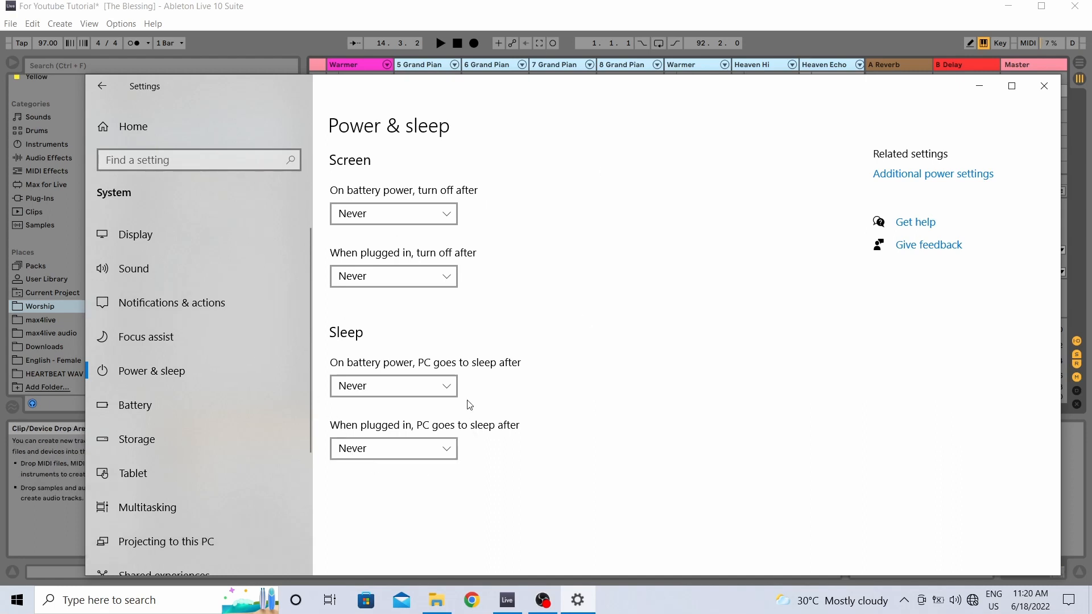
mouse_move(479, 398)
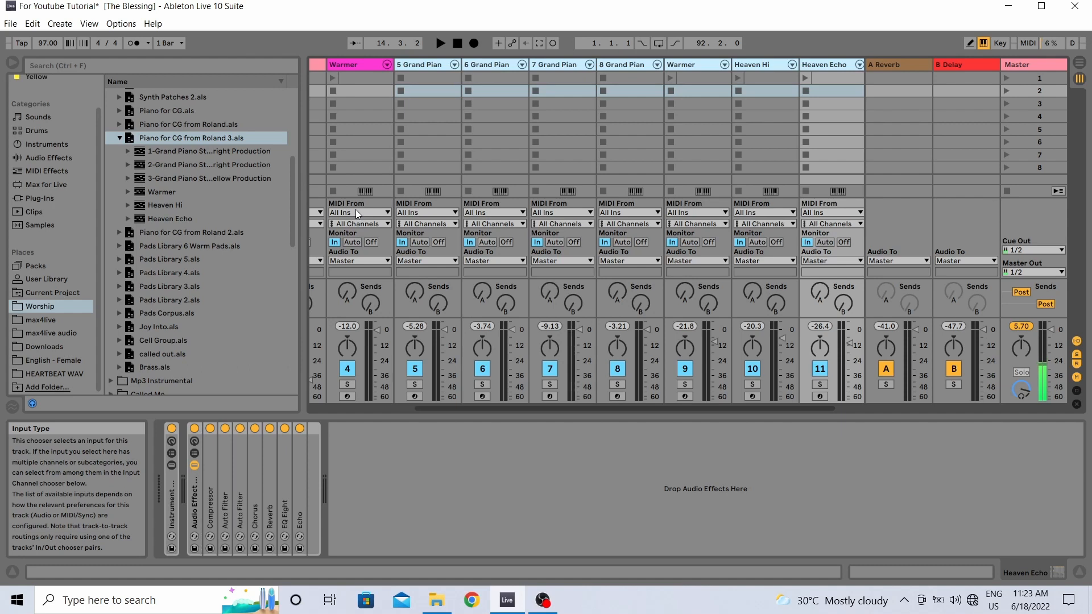
mouse_move(355, 210)
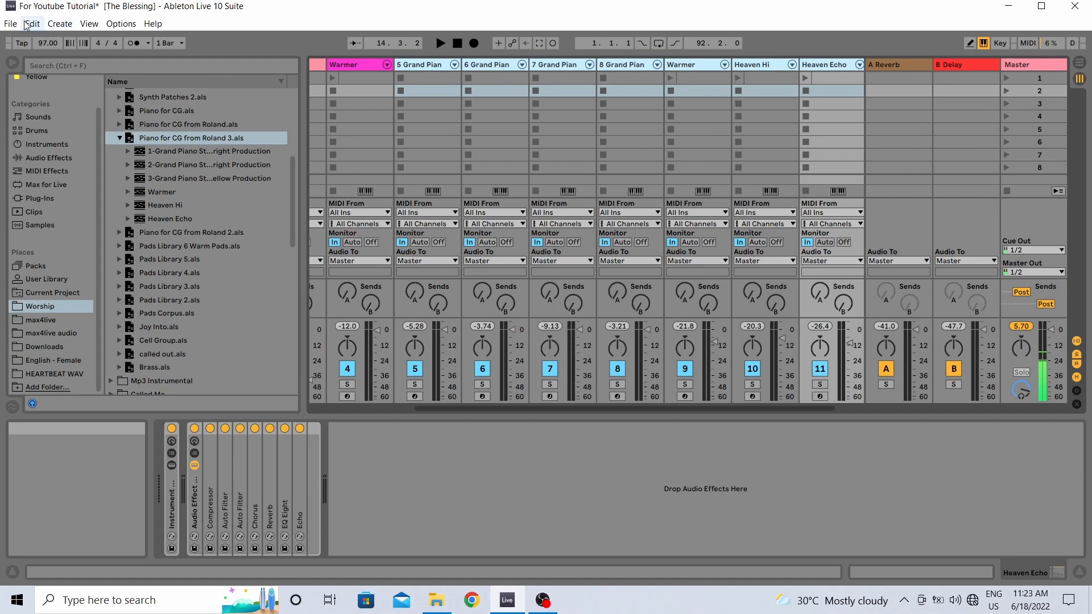
Show Ableton's Options menu on the menu bar
click(120, 23)
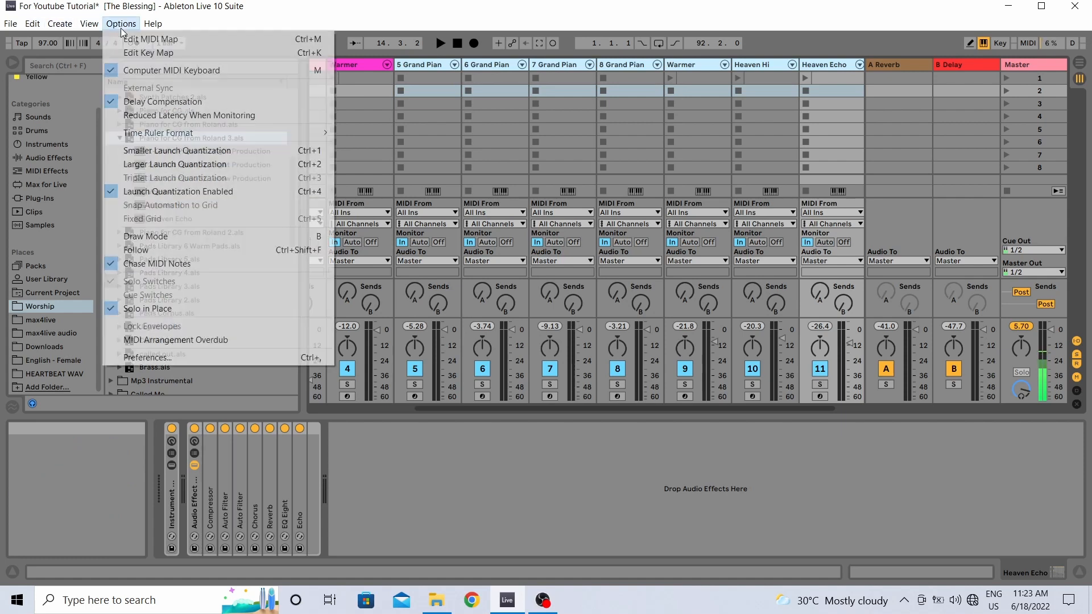
click(150, 357)
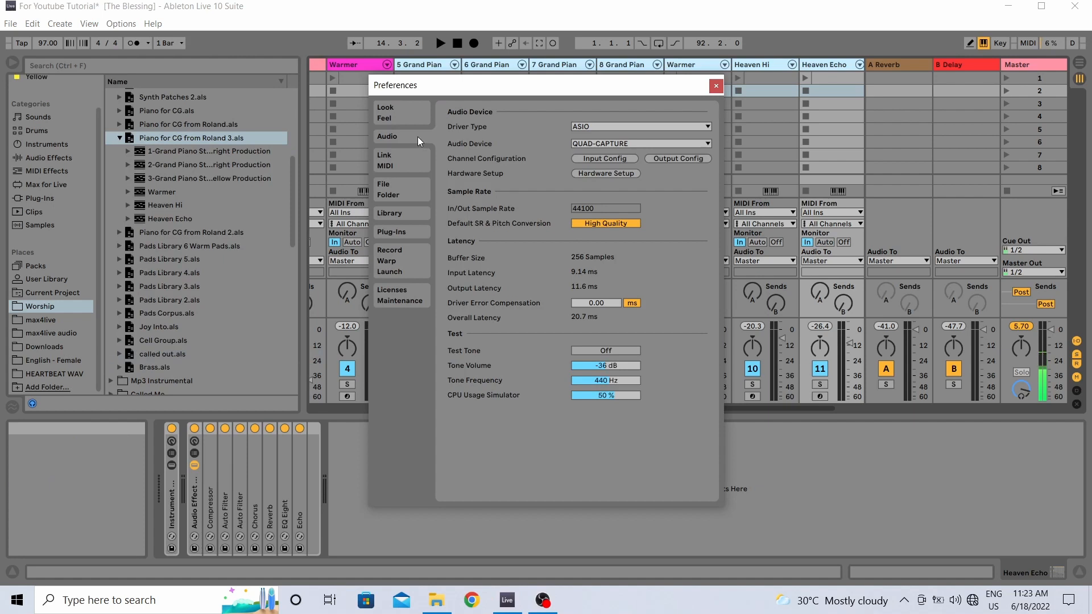
mouse_move(567, 213)
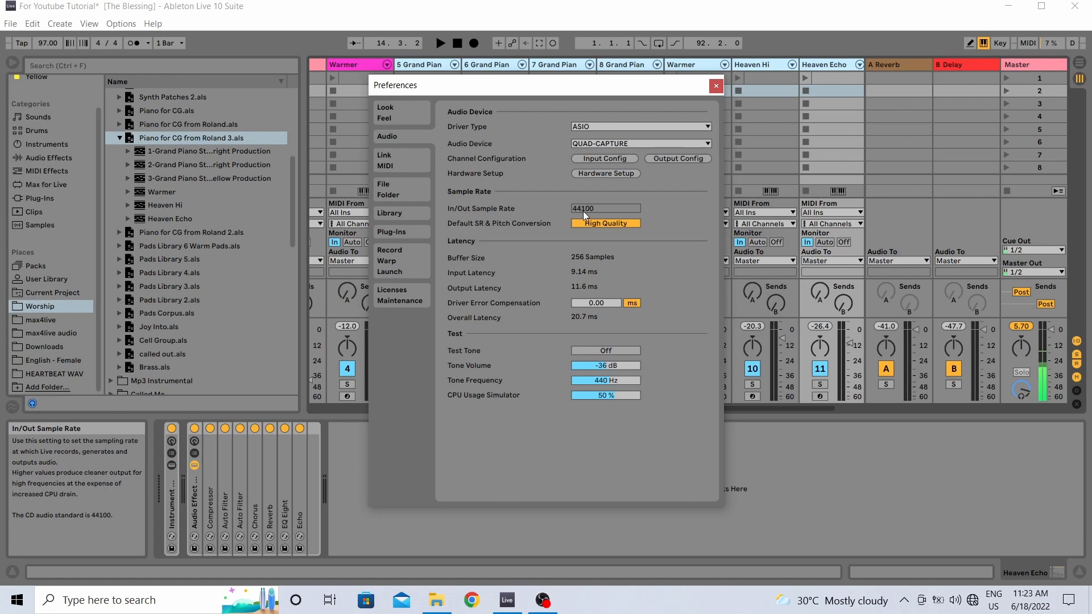
mouse_move(574, 271)
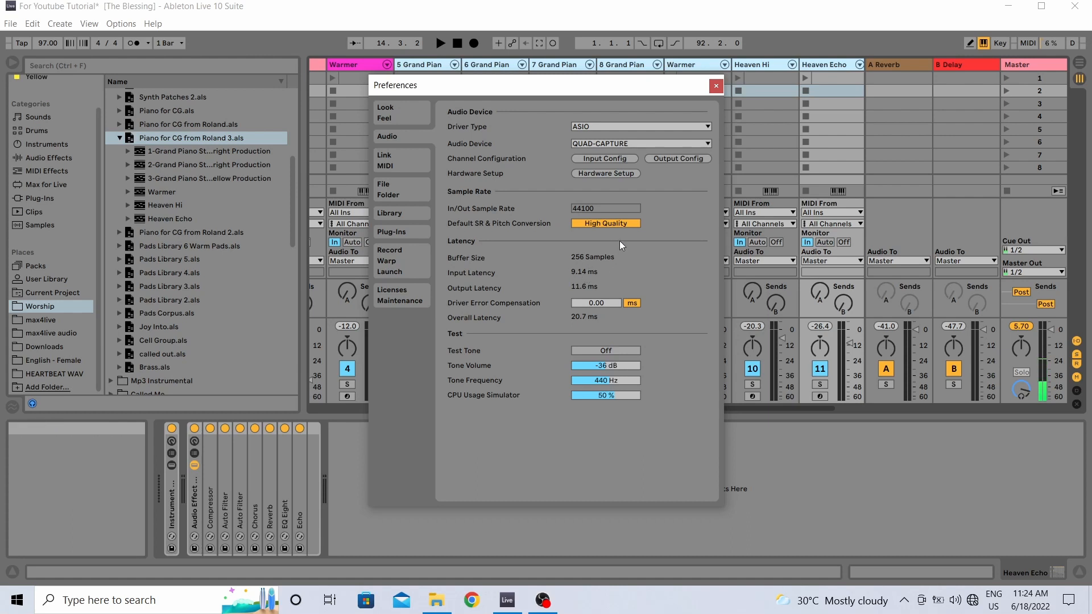
mouse_move(603, 271)
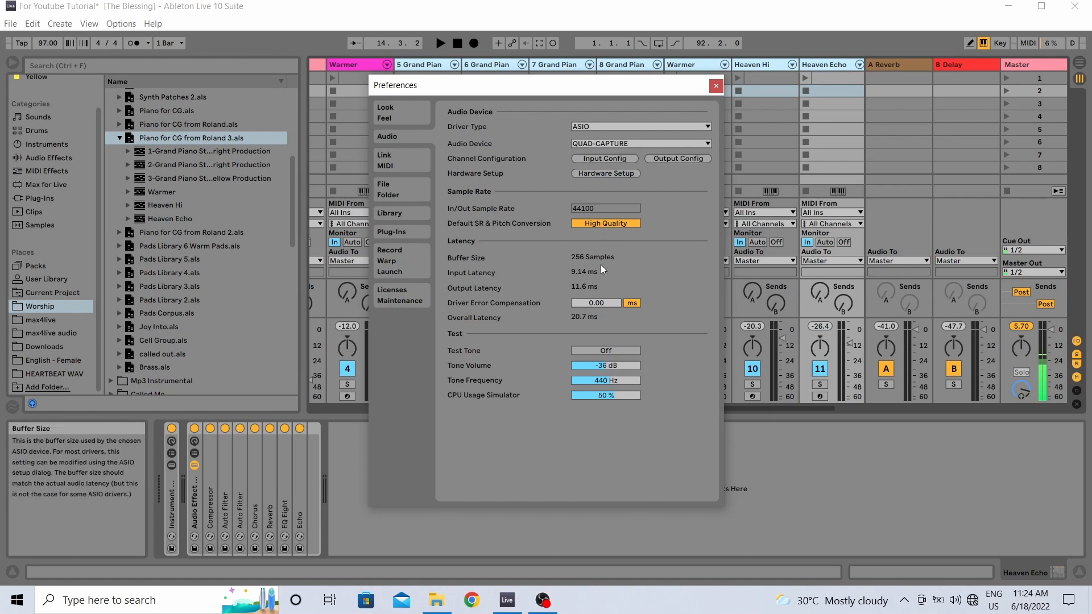
mouse_move(604, 223)
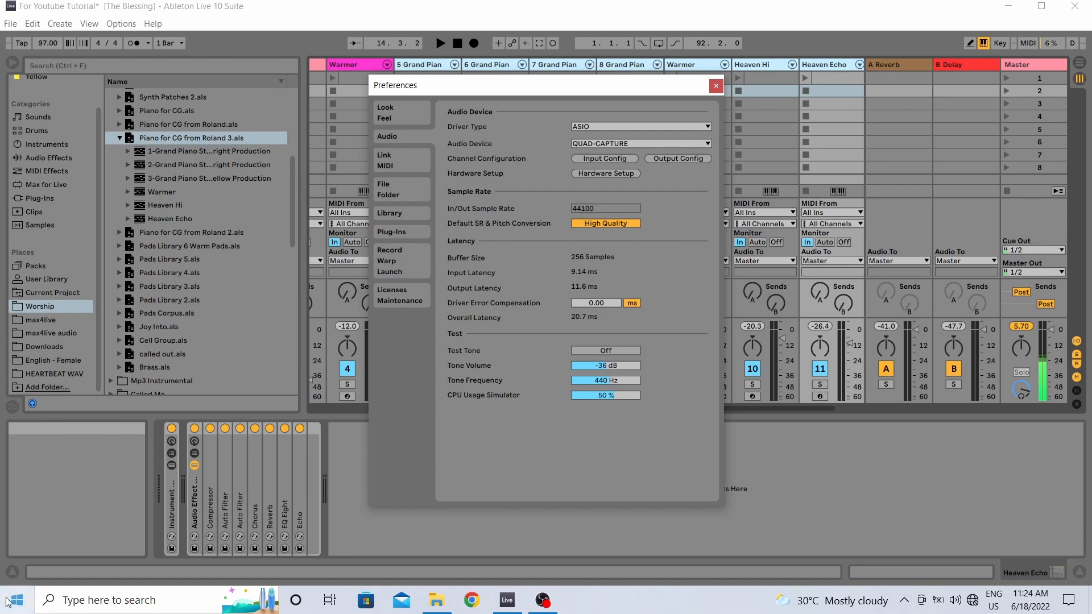
Launch the QUAD-CAPTURE Control Panel and show its Driver menu
click(14, 599)
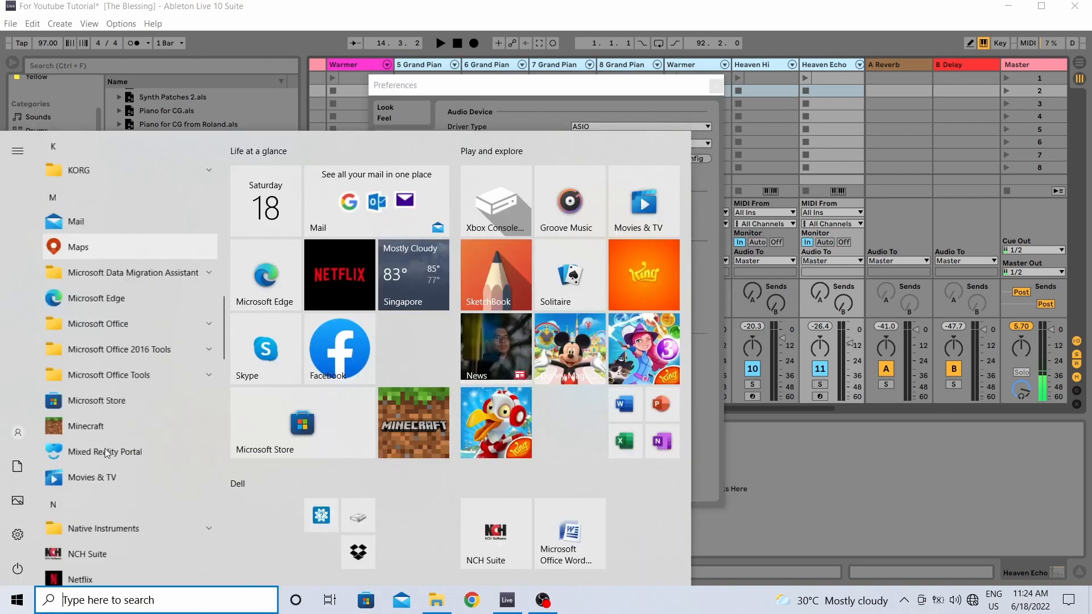
scroll(down, 3)
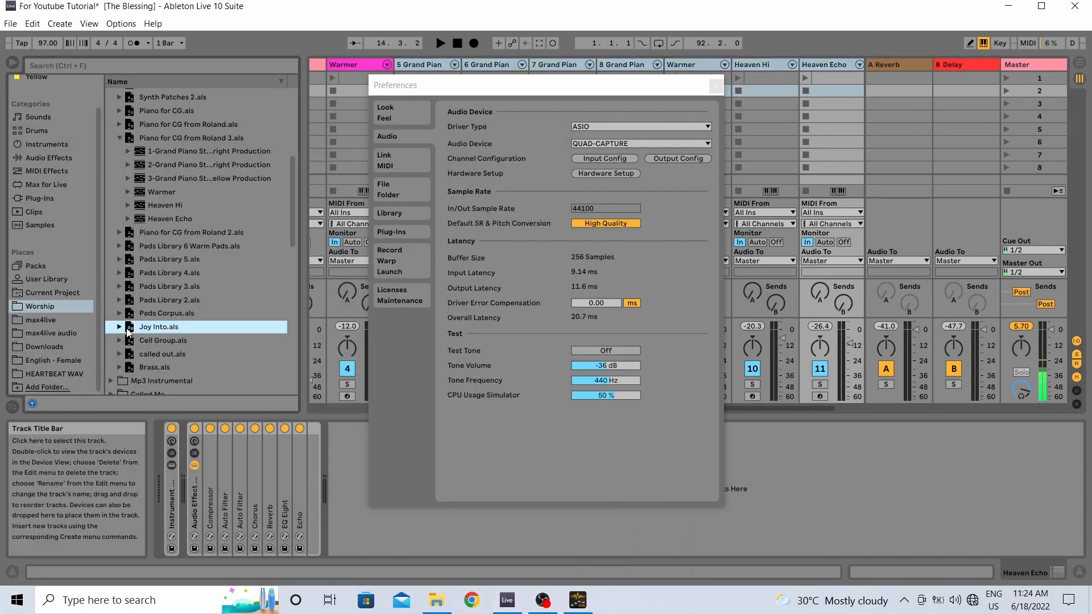
mouse_move(690, 304)
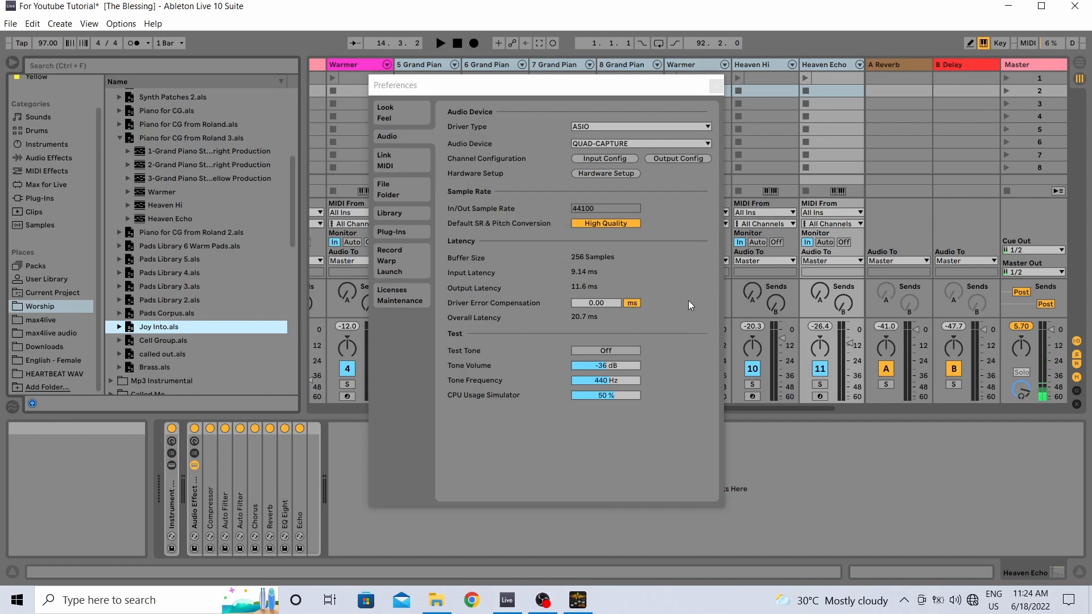
click(604, 173)
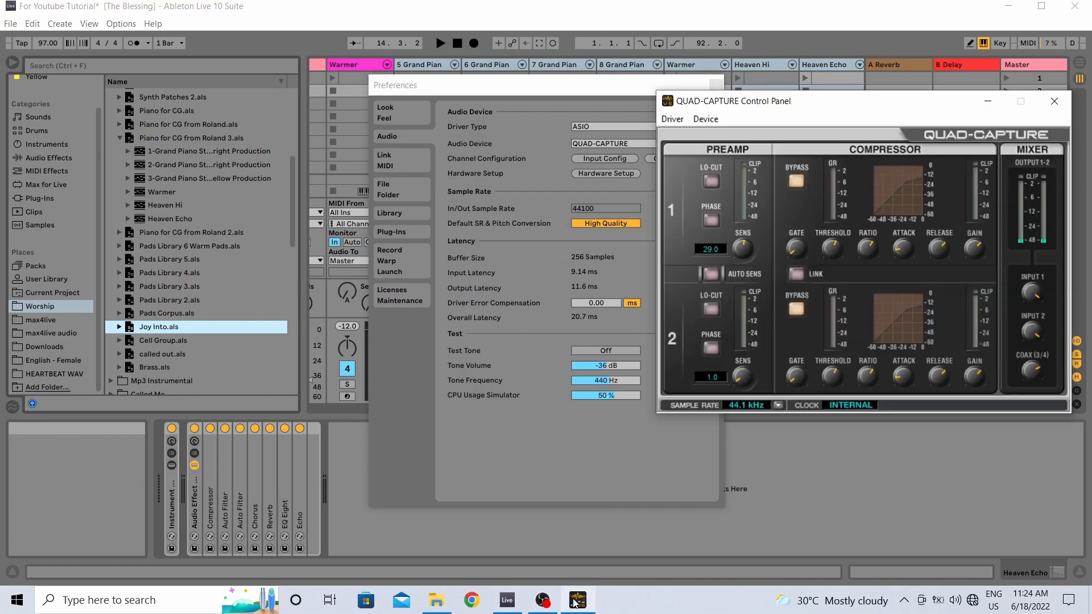
click(671, 120)
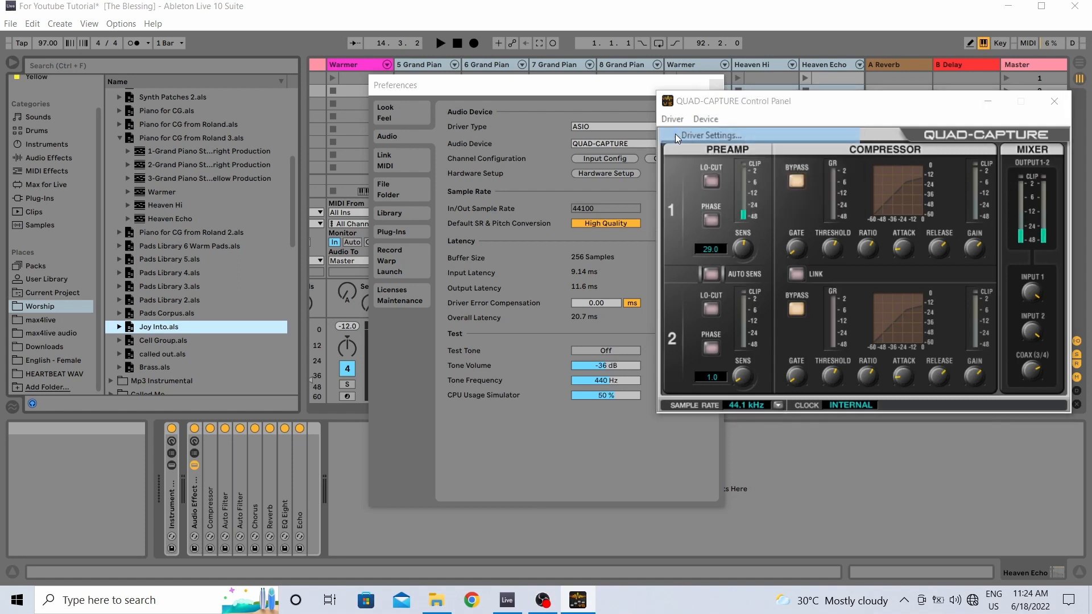
In Driver Settings keep 44100 Hz with the 256-sample buffer and close the window
click(709, 135)
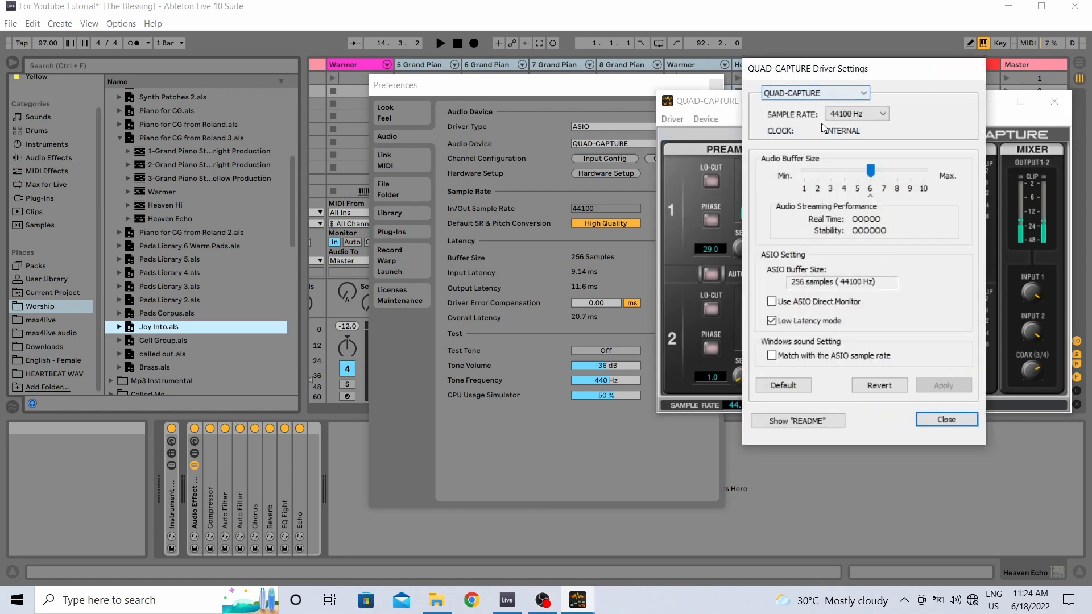
click(885, 114)
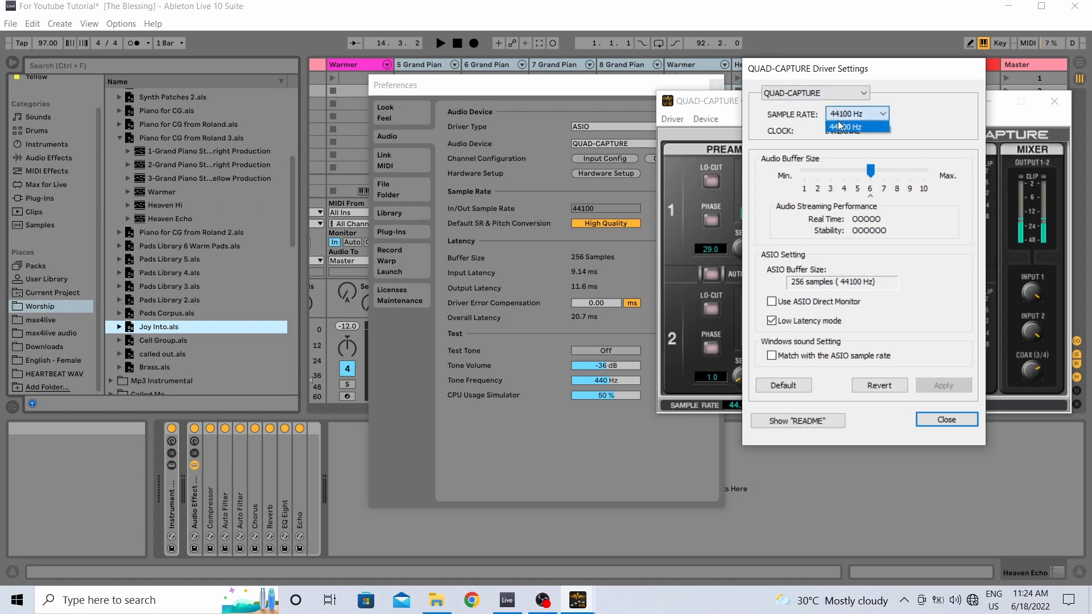
click(845, 125)
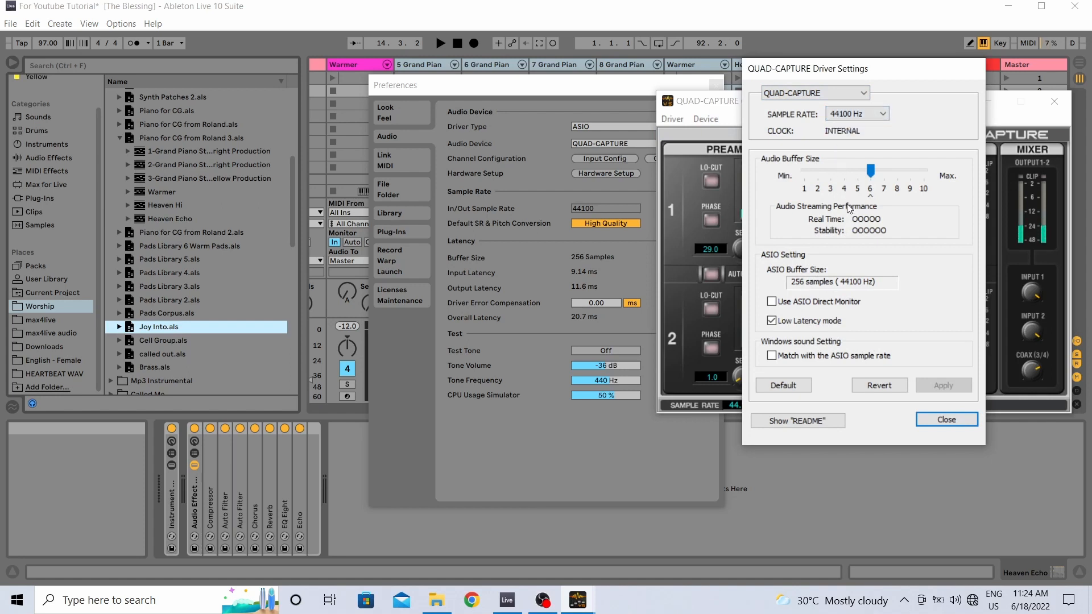
mouse_move(857, 258)
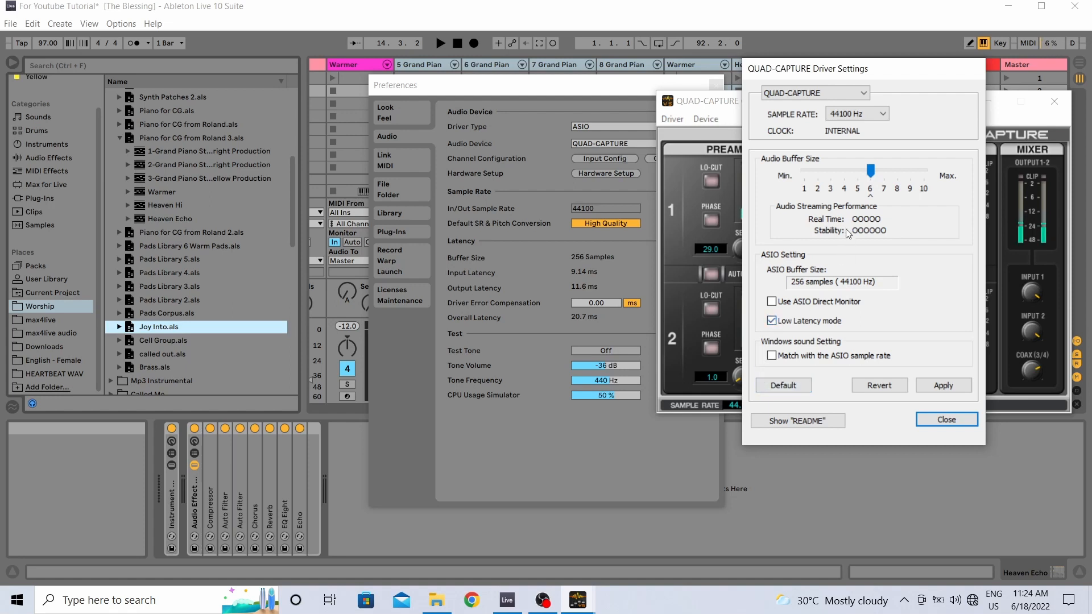
mouse_move(806, 203)
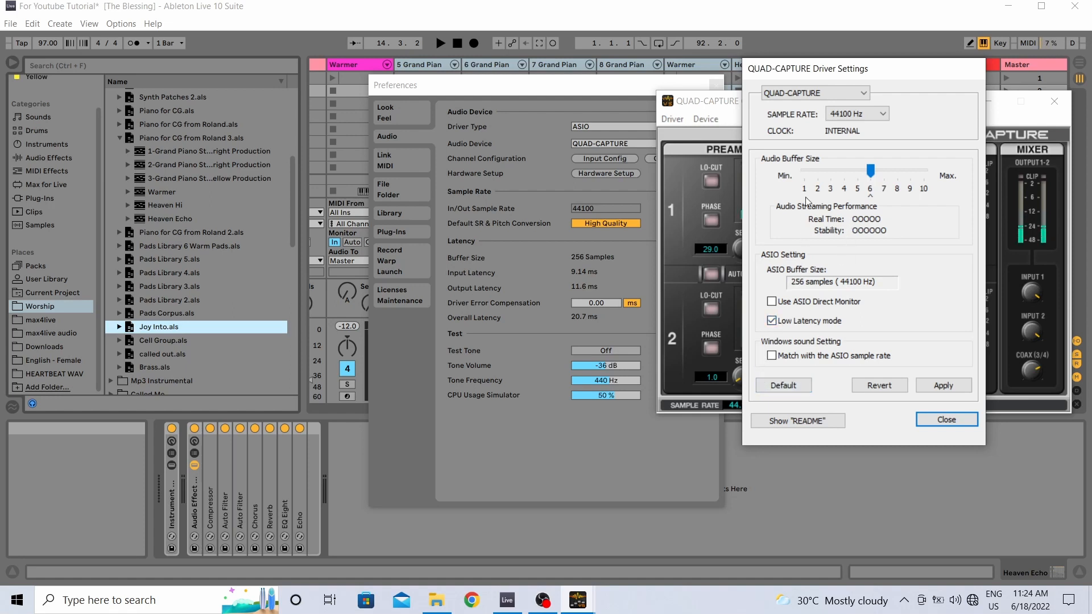
click(884, 113)
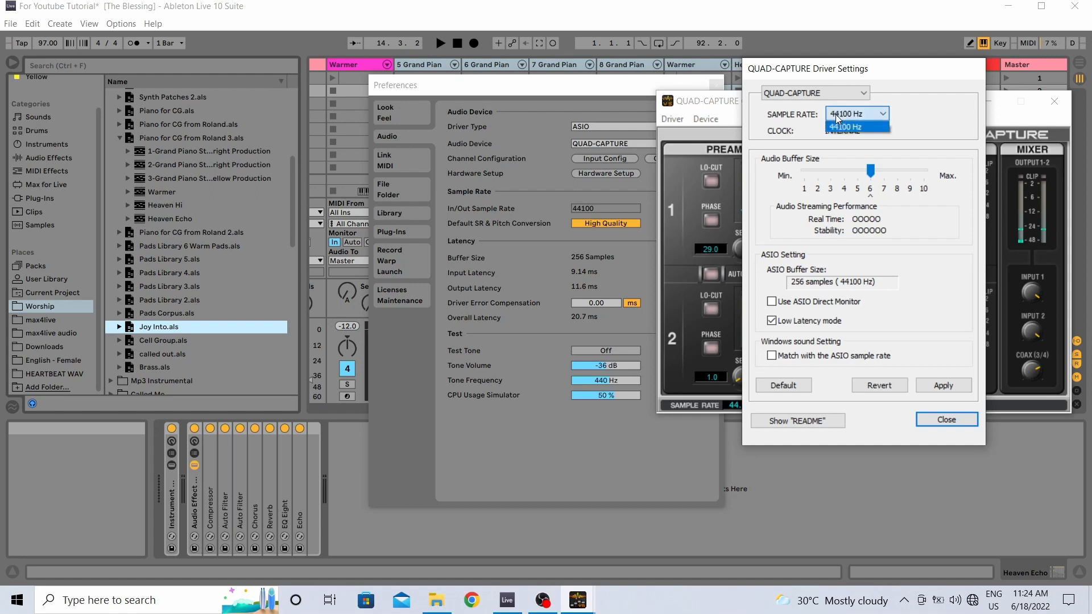
click(856, 126)
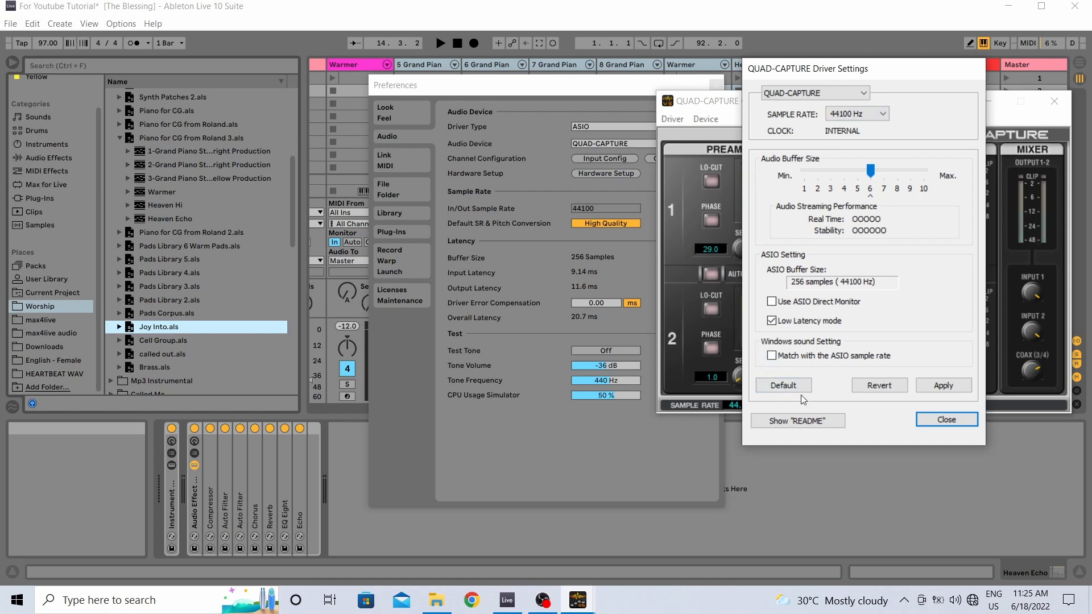
mouse_move(803, 113)
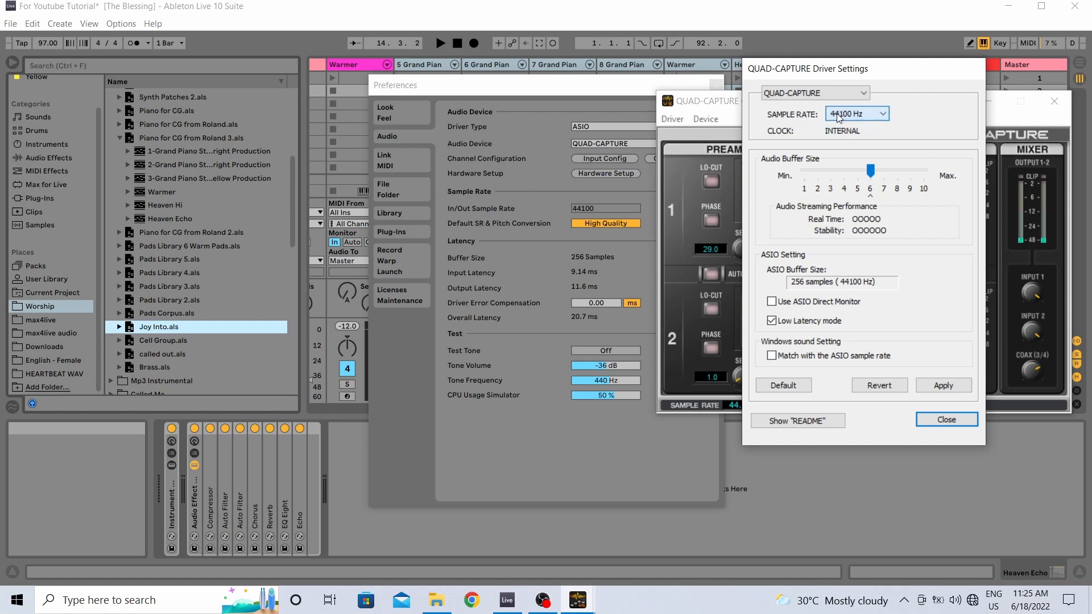
mouse_move(924, 200)
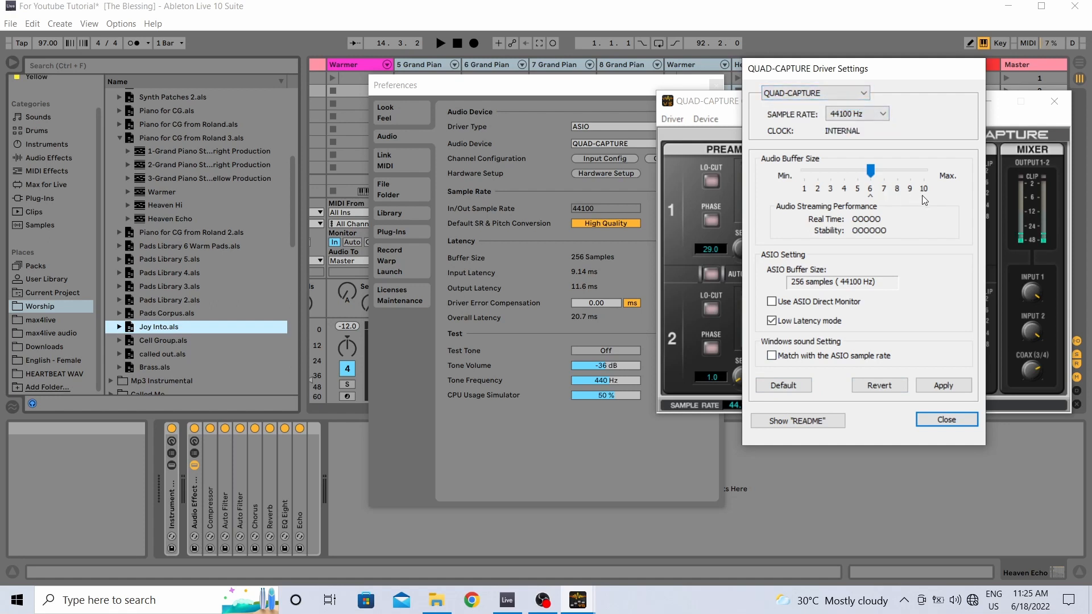
mouse_move(843, 291)
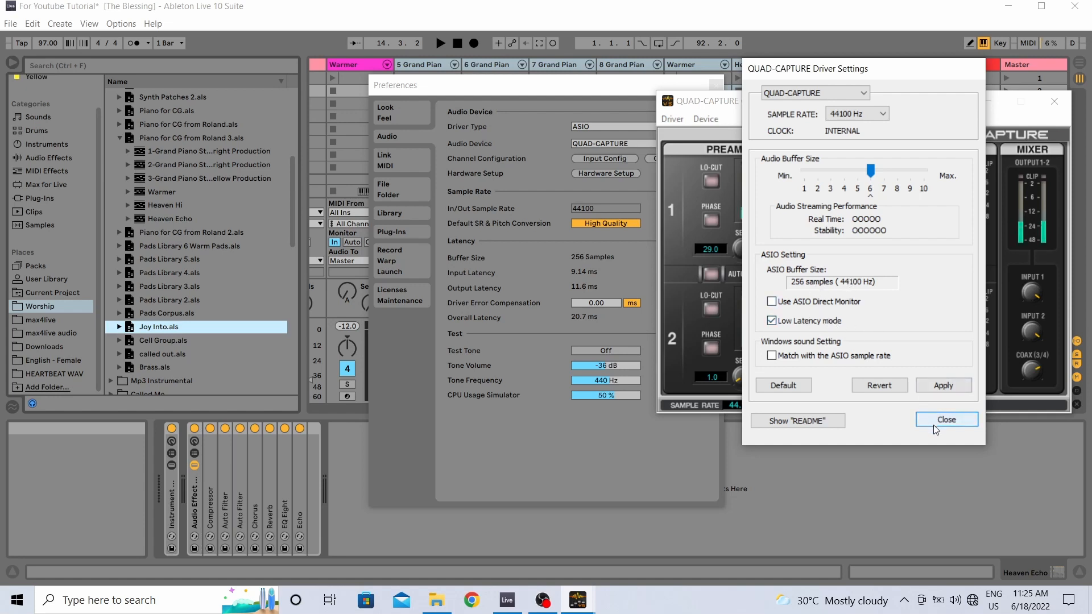
click(945, 420)
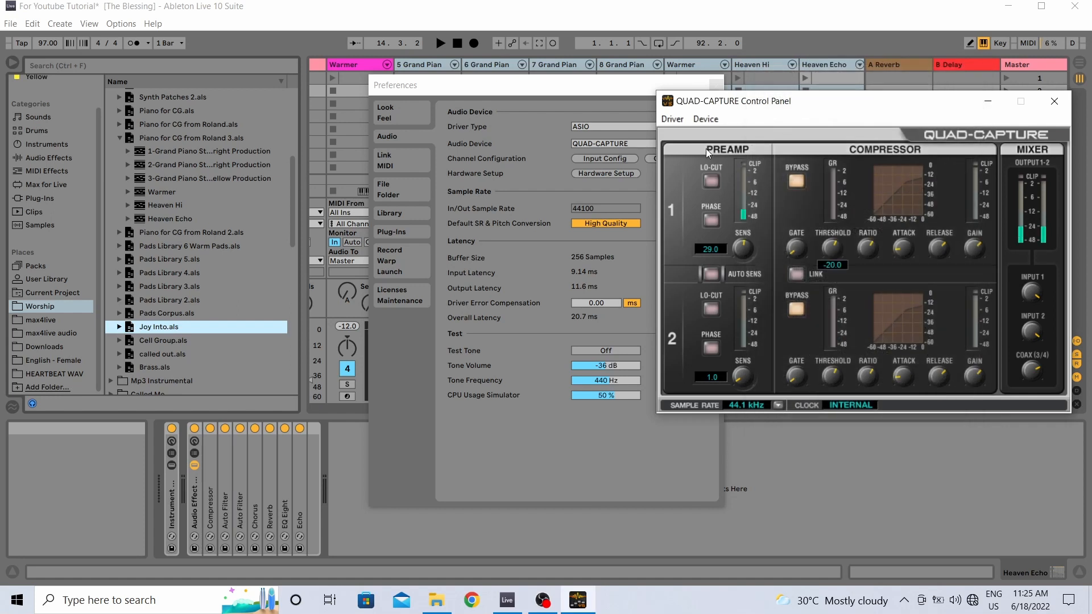
mouse_move(669, 110)
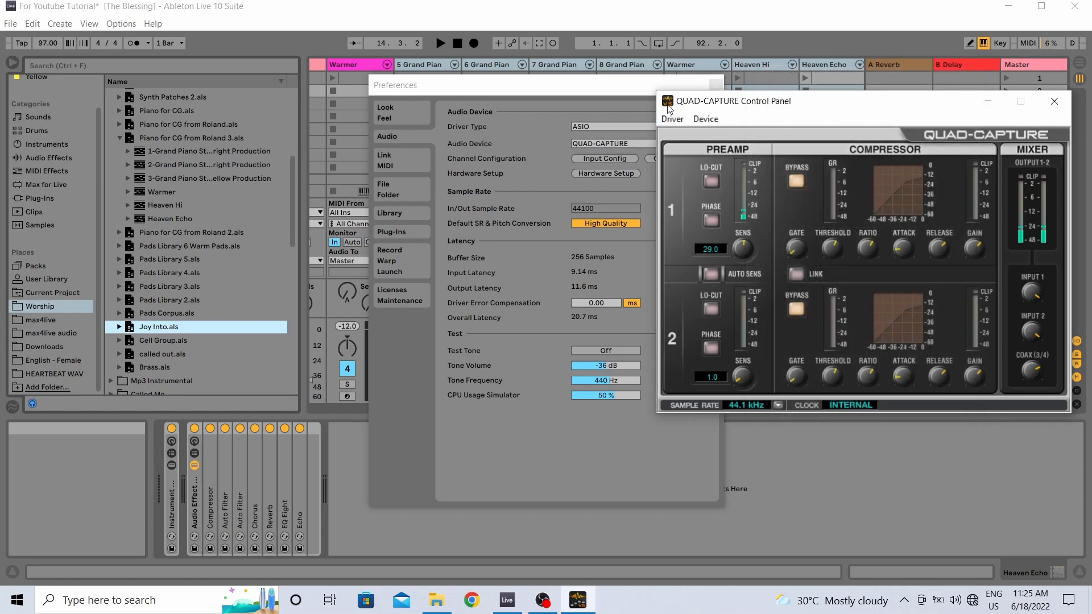